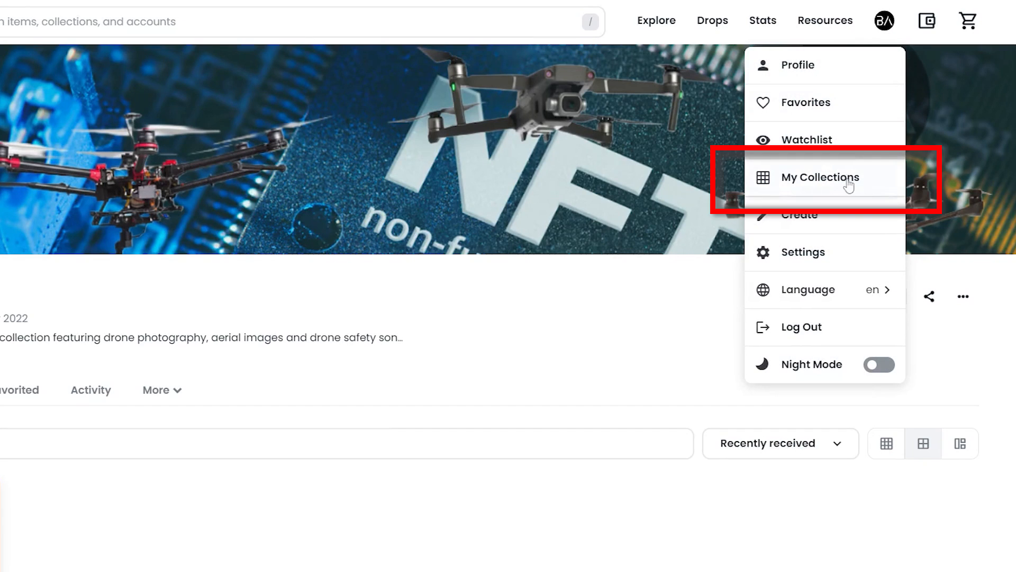
Go to My Collections and start editing the Drone Safety Song for Kids collection.
left_click(821, 177)
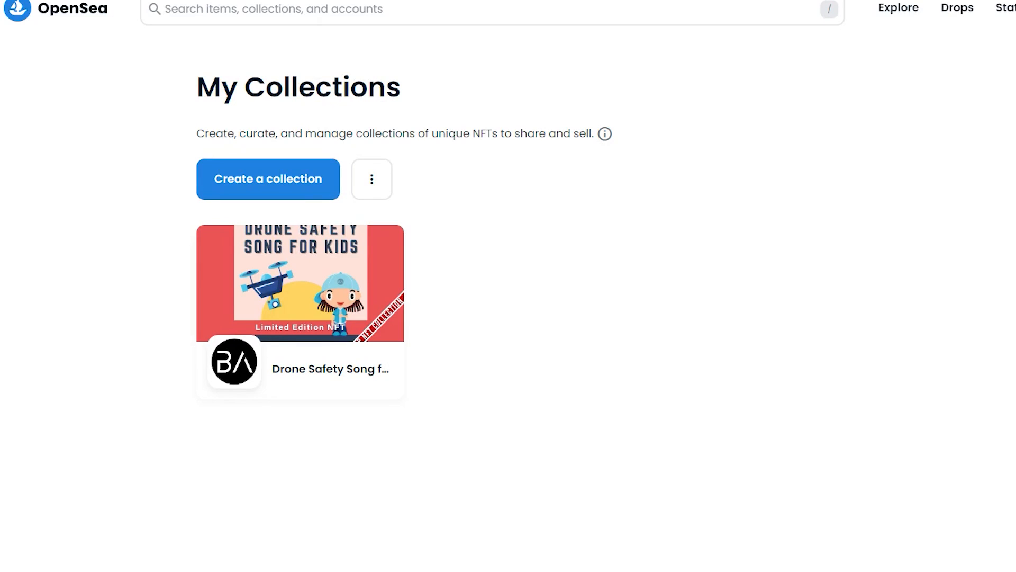
mouse_move(385, 245)
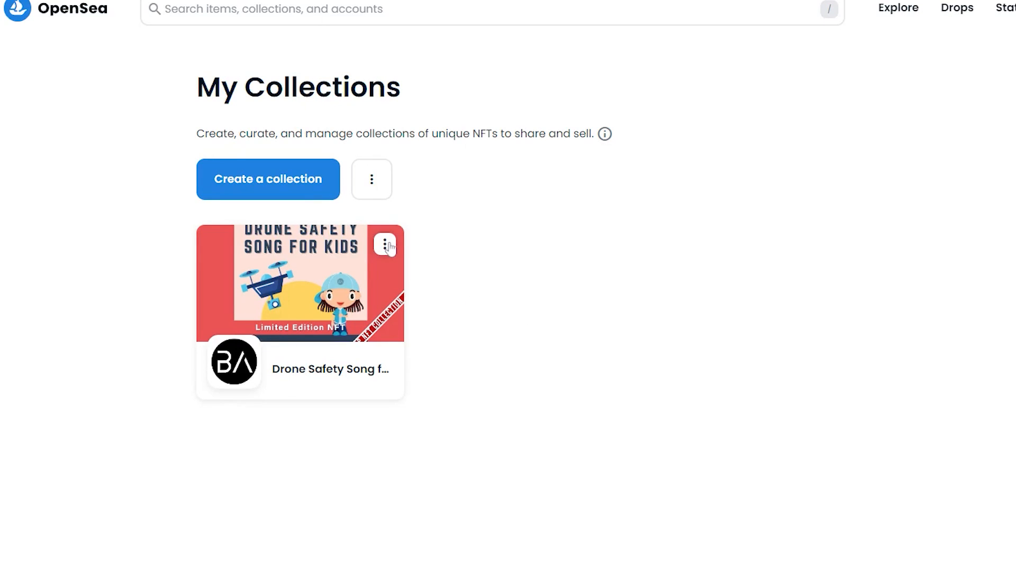
left_click(385, 244)
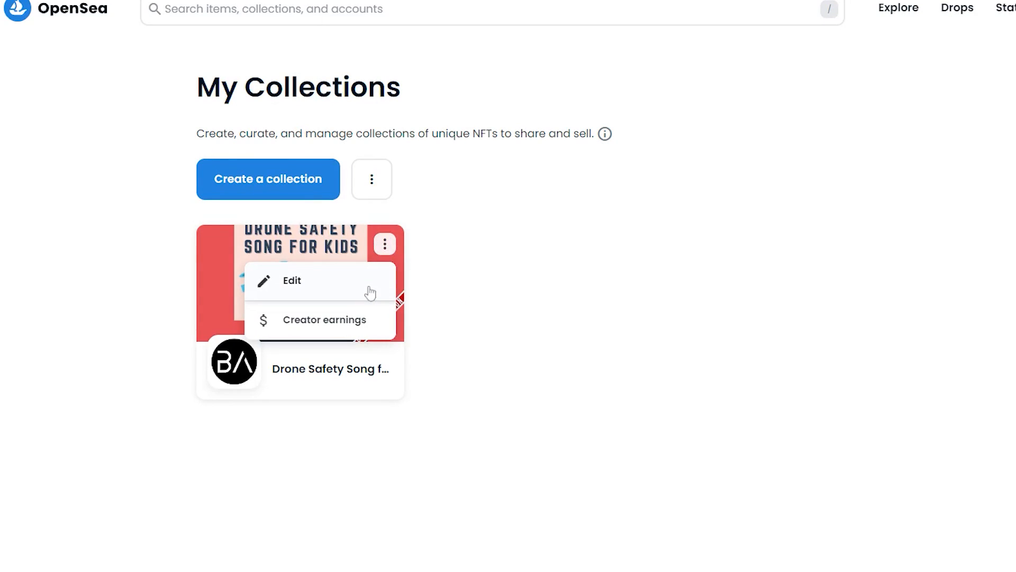
left_click(292, 280)
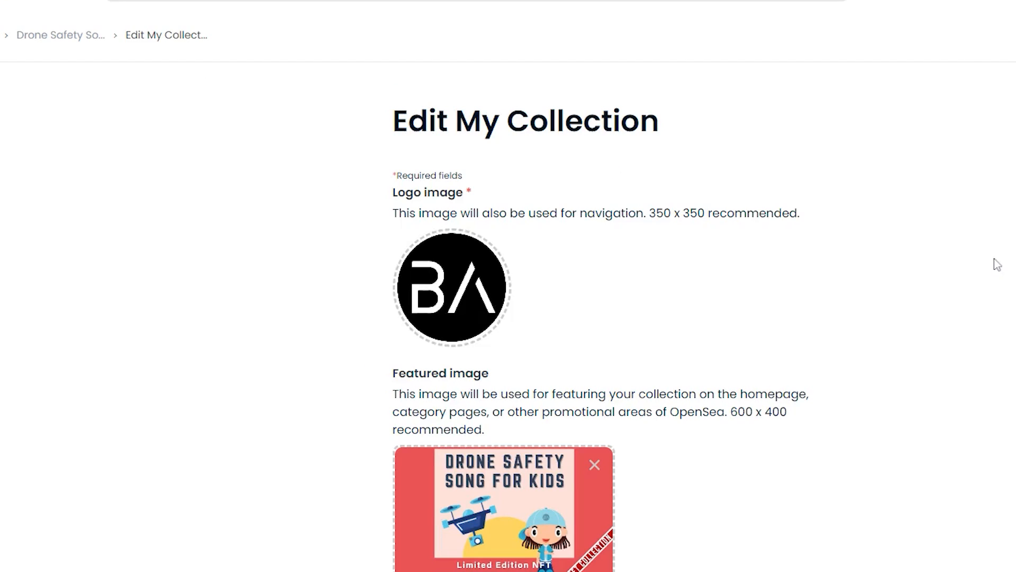
scroll("down", 3)
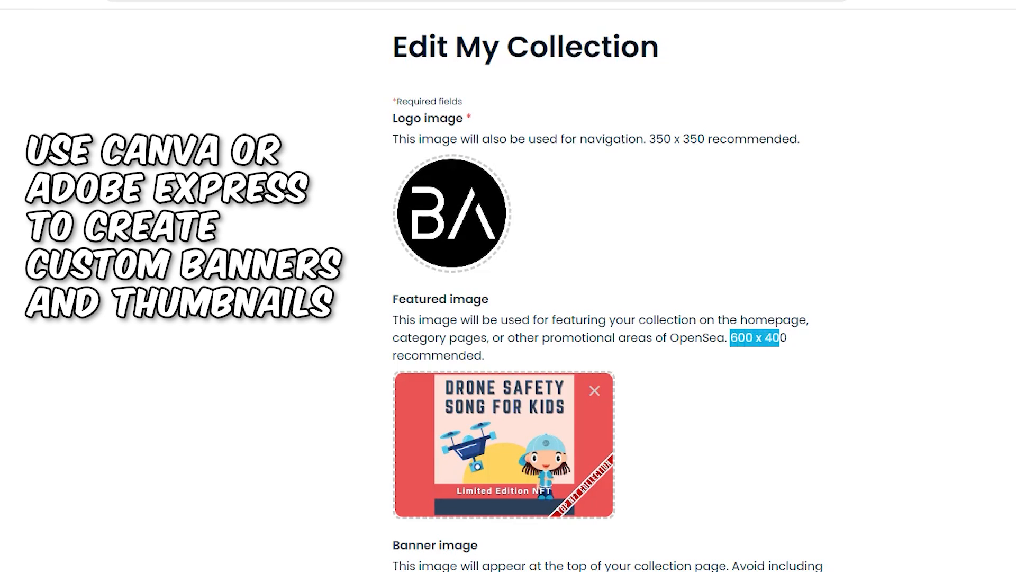
scroll("down", 3)
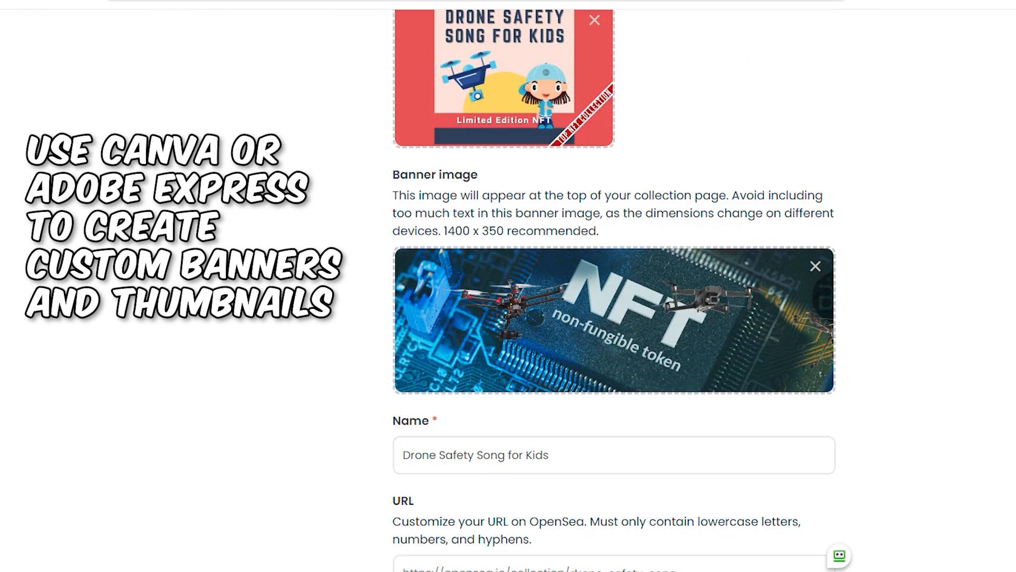
double_click(474, 231)
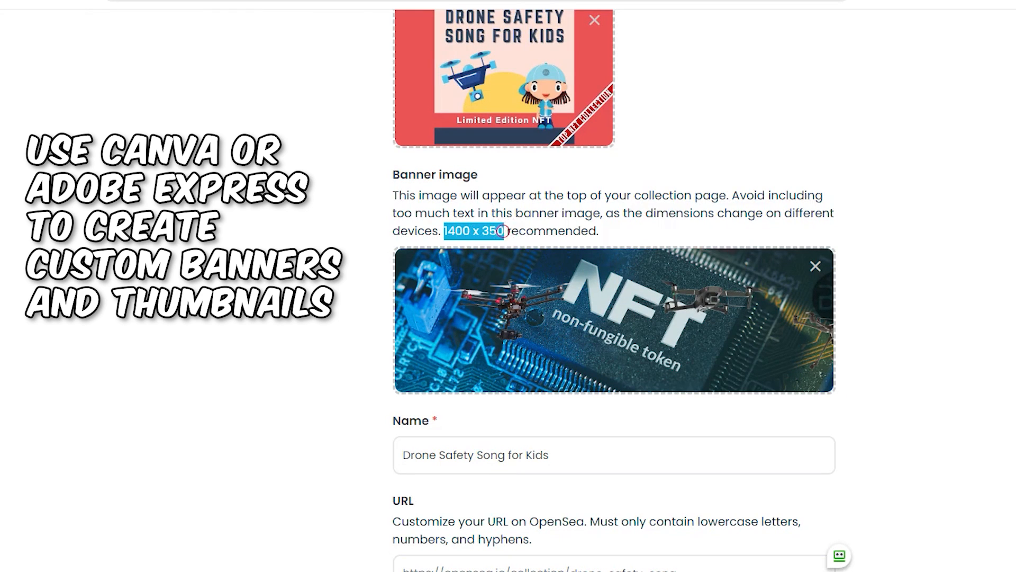
scroll("down", 3)
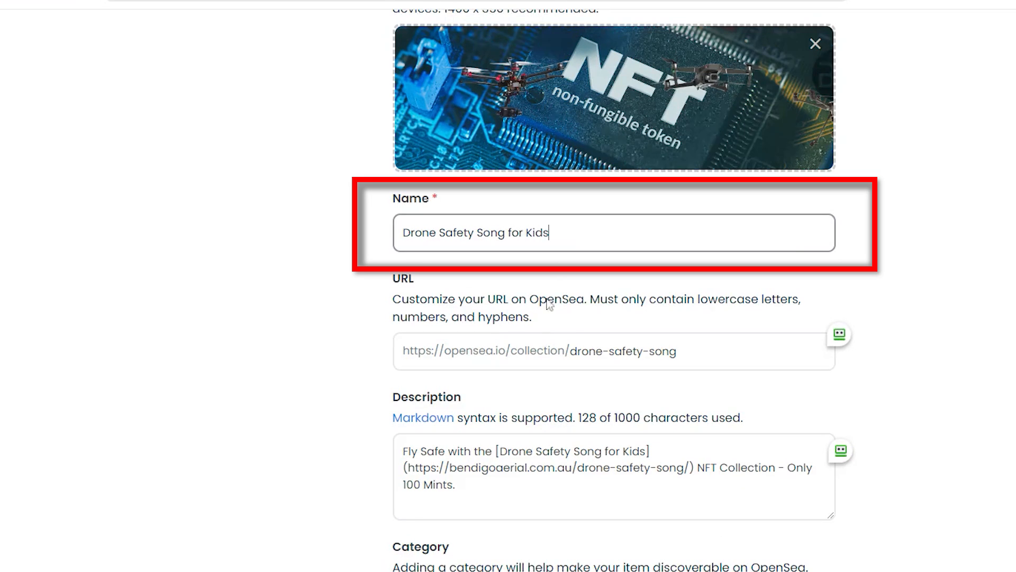
left_click(613, 351)
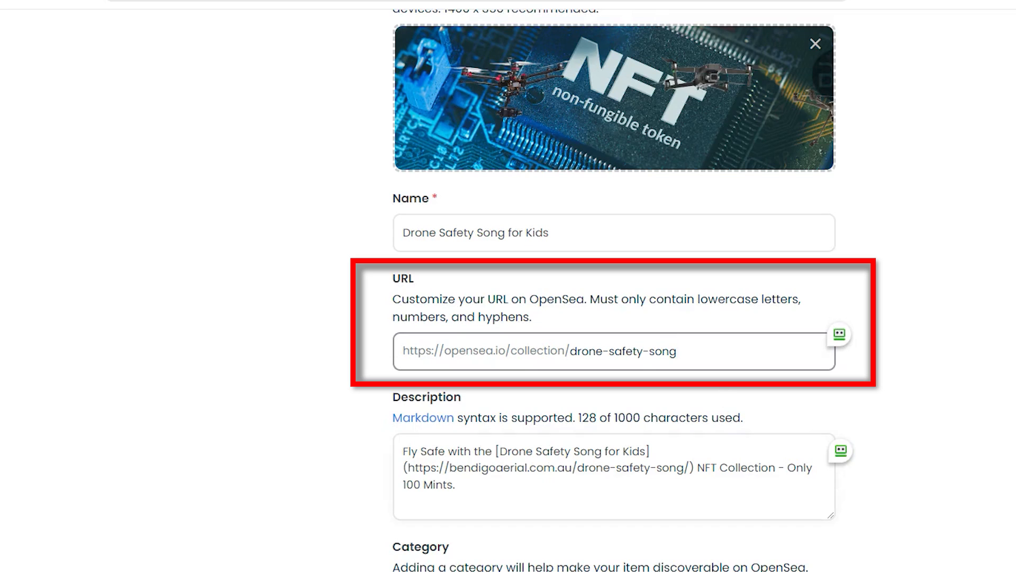
left_click(613, 476)
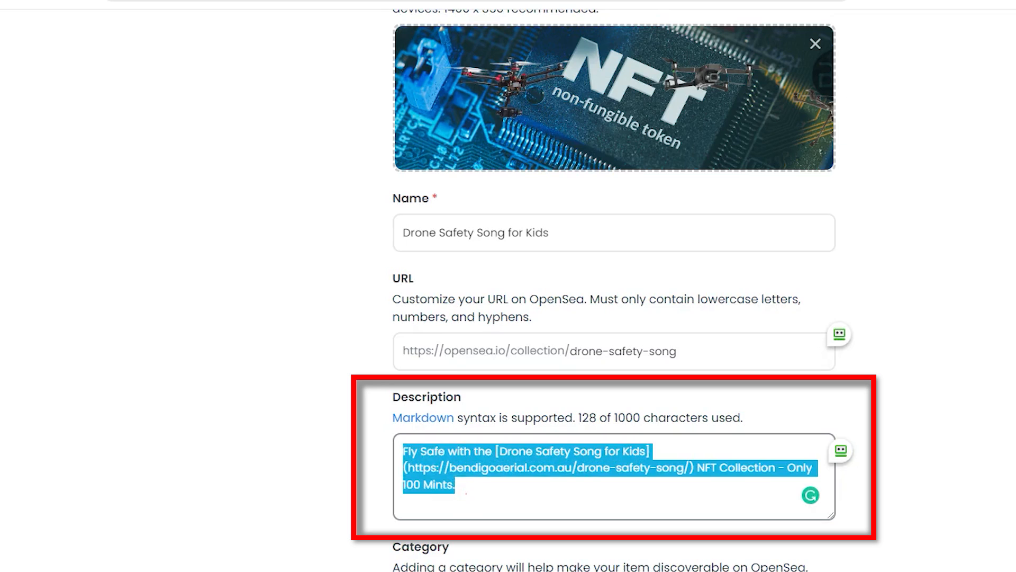
left_click(492, 451)
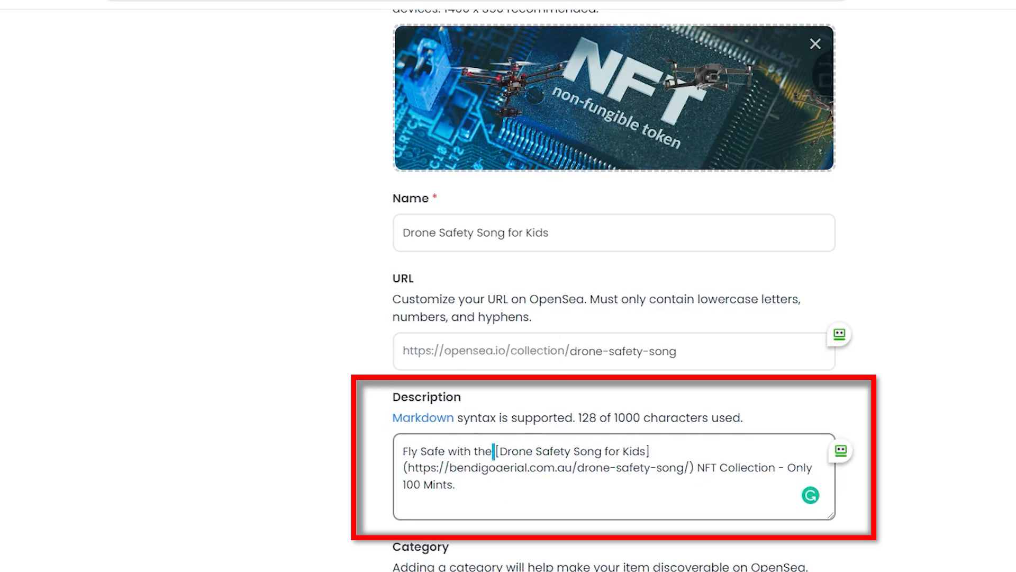
left_click_drag(493, 451, 649, 451)
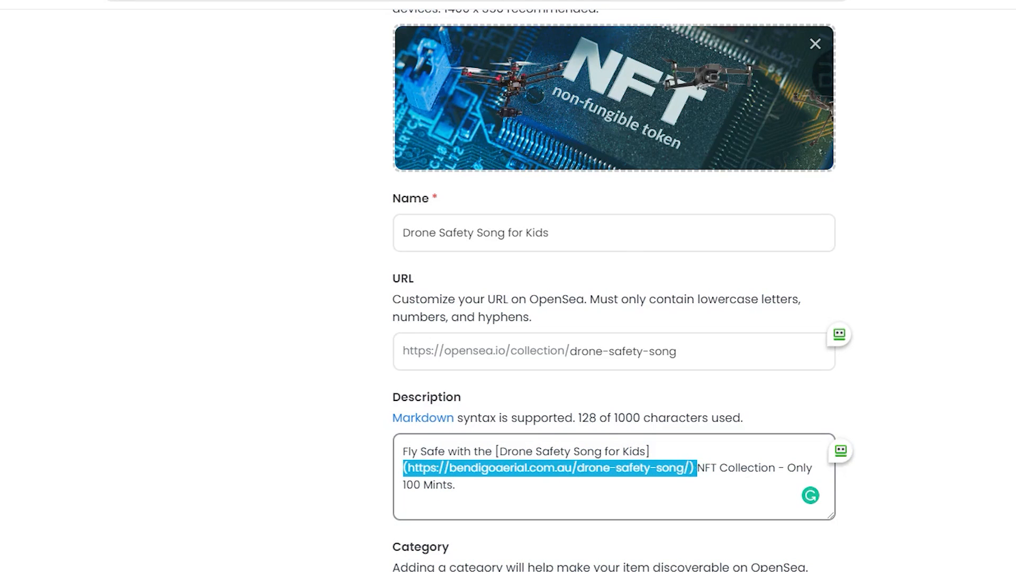
scroll("down", 3)
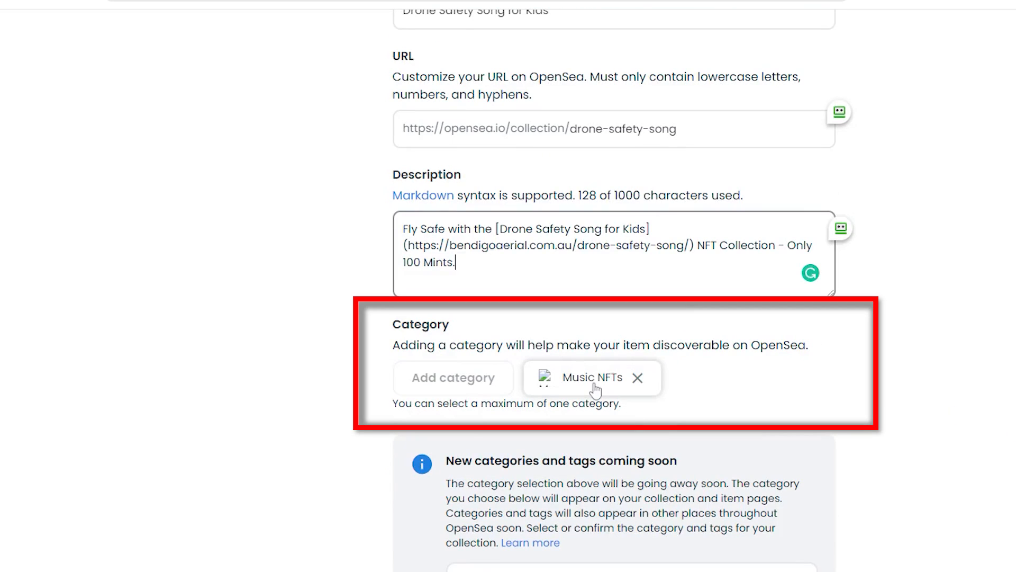
scroll("down", 3)
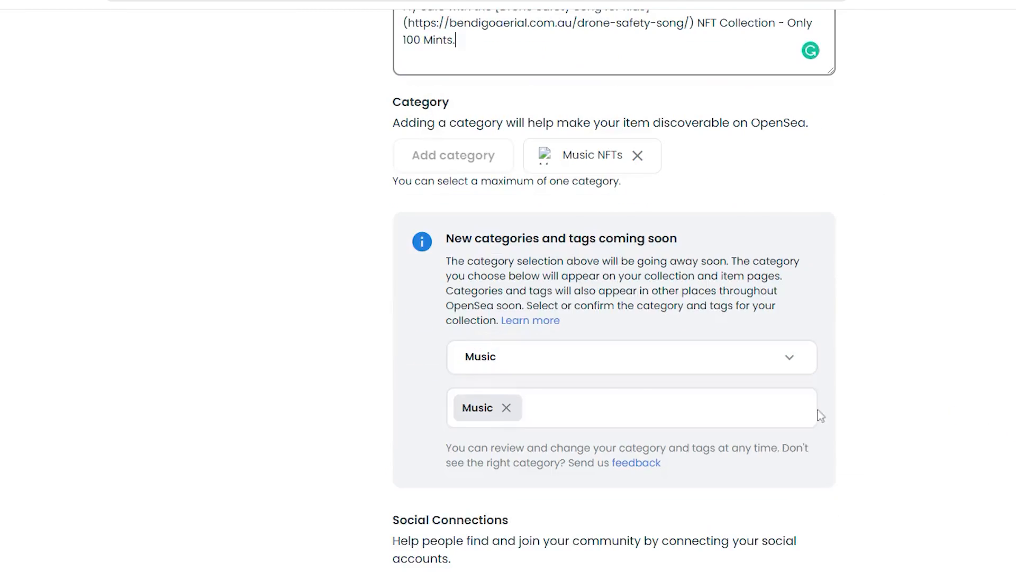
mouse_move(671, 367)
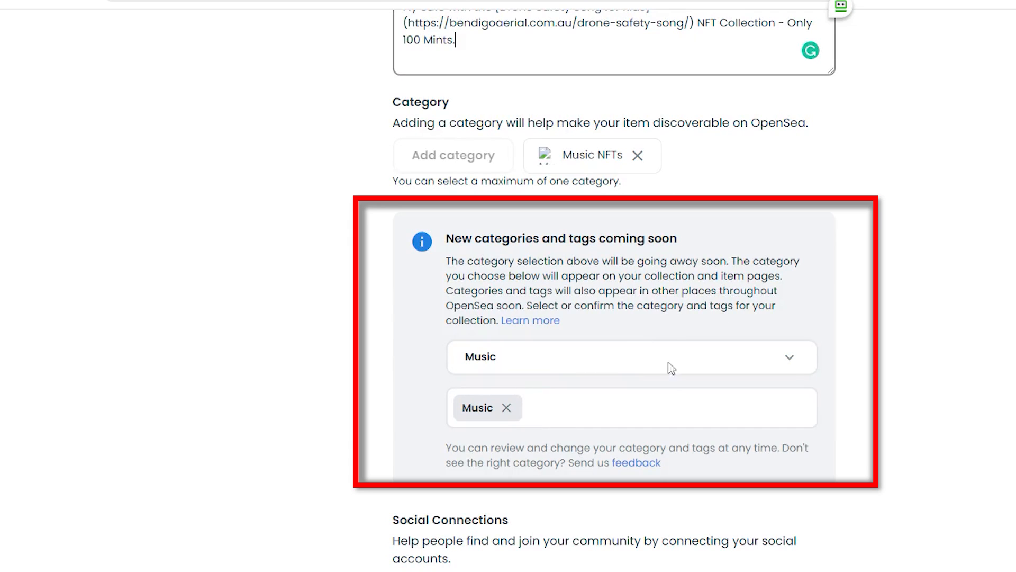
scroll("down", 3)
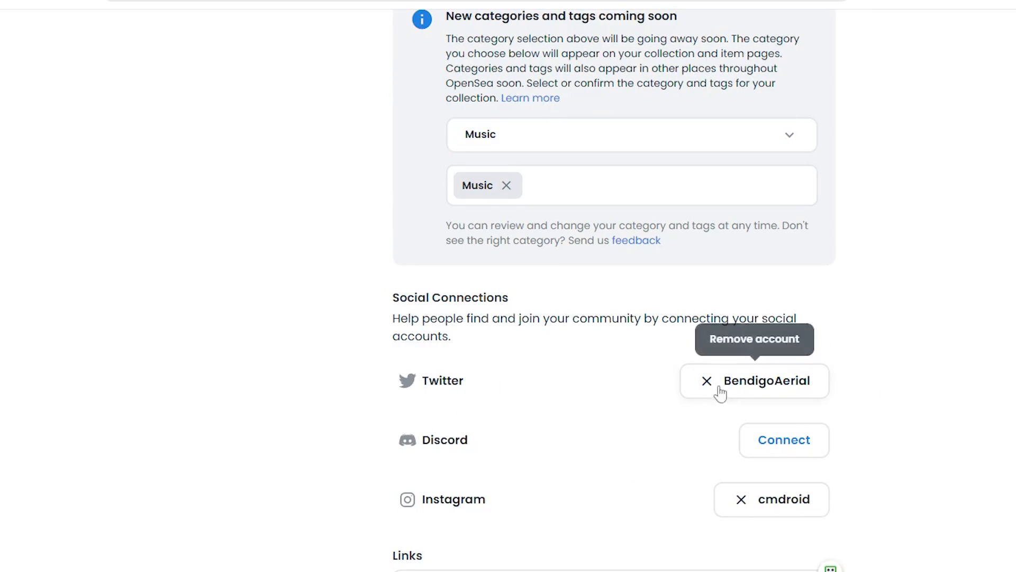
scroll("down", 3)
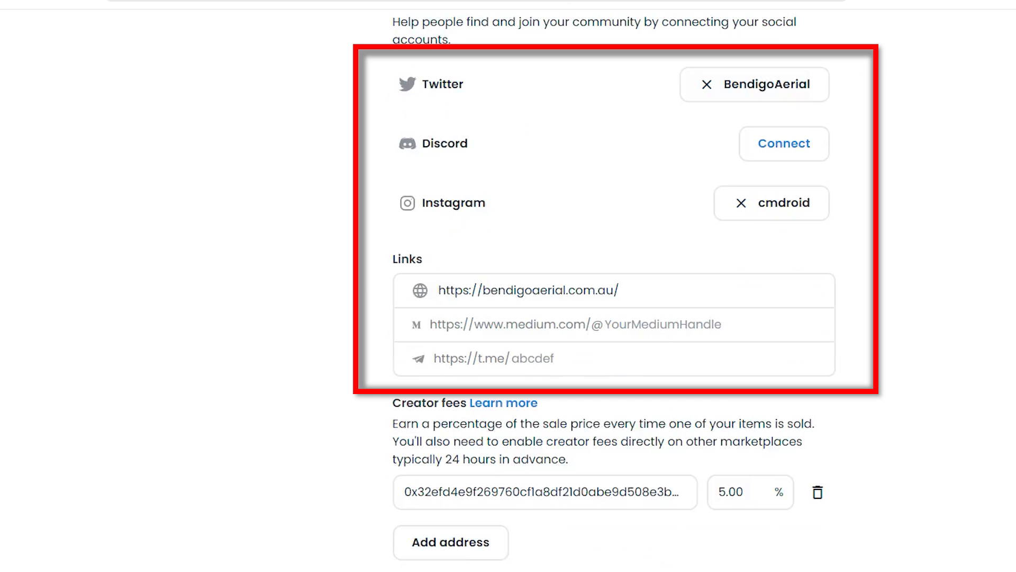
triple_click(527, 290)
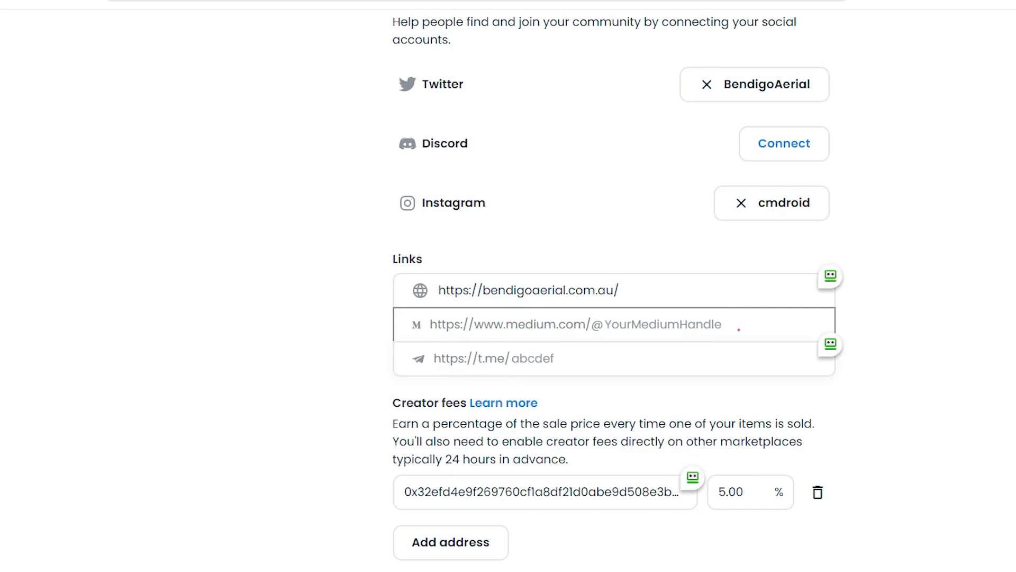
scroll("down", 3)
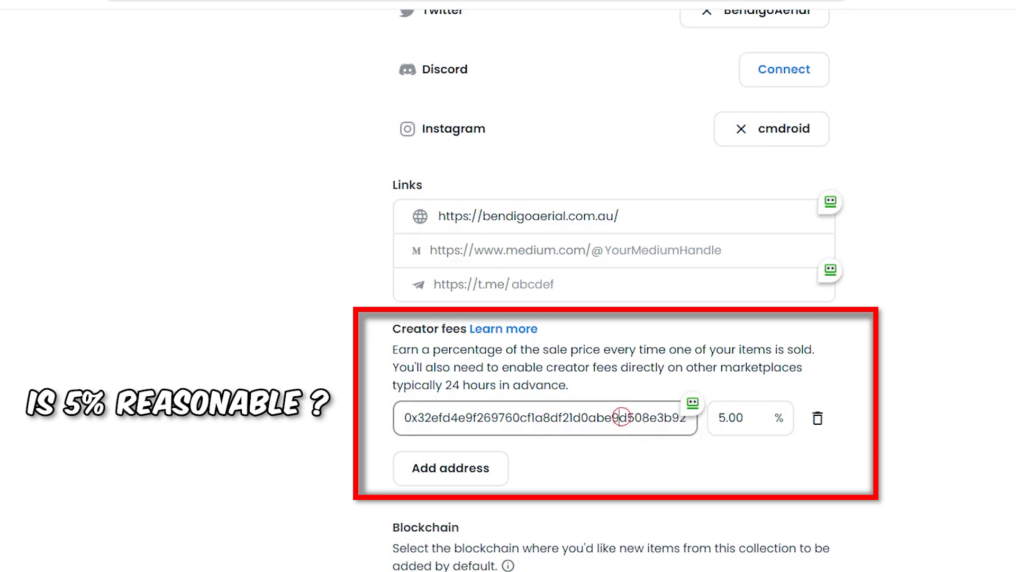
left_click(616, 418)
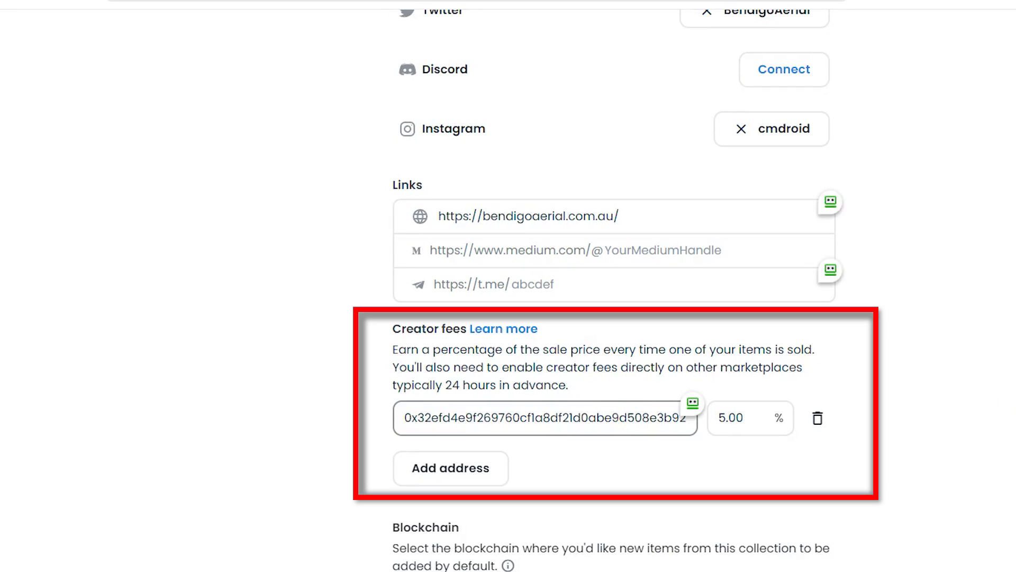
left_click(610, 417)
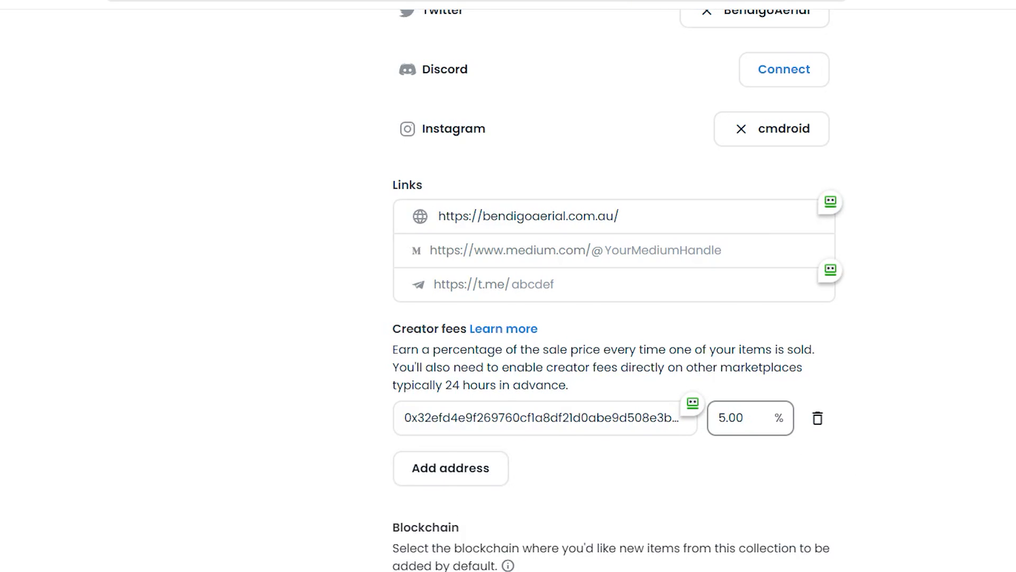
Review the remaining collection settings (blockchain, payment tokens, display theme, toggles) and return to the collection page.
scroll("down", 3)
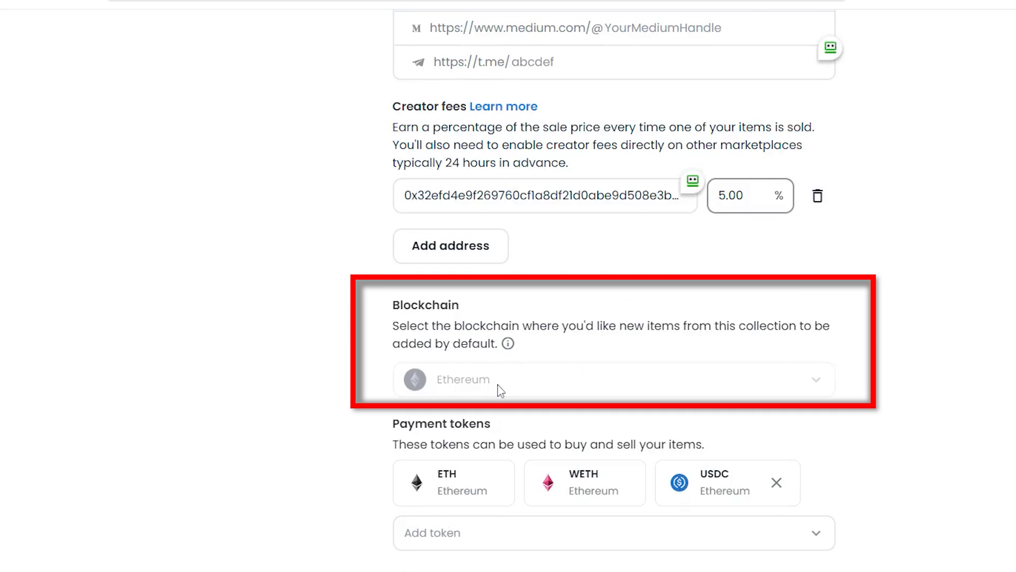
scroll("down", 3)
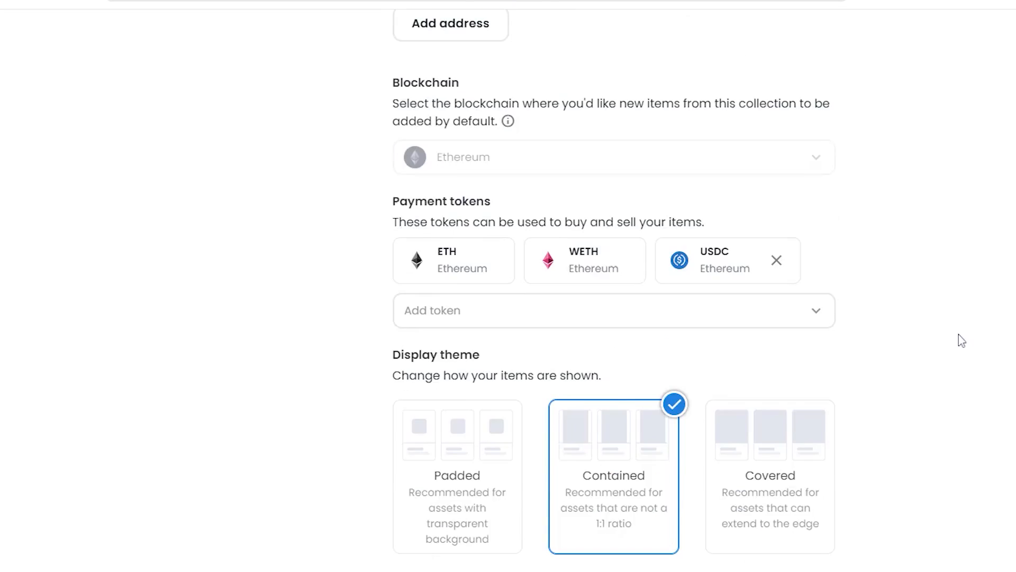
scroll("down", 3)
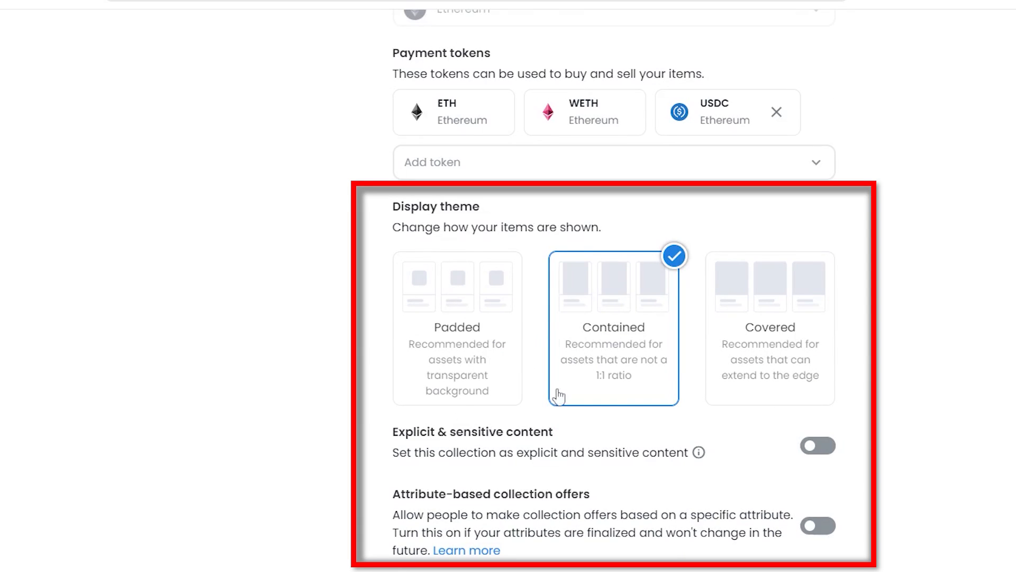
mouse_move(756, 458)
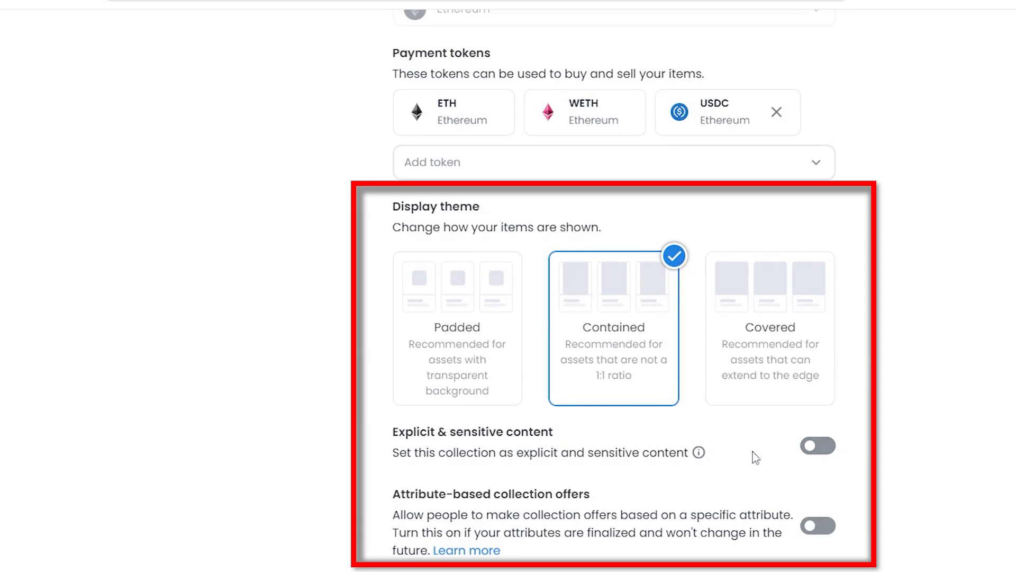
scroll("down", 3)
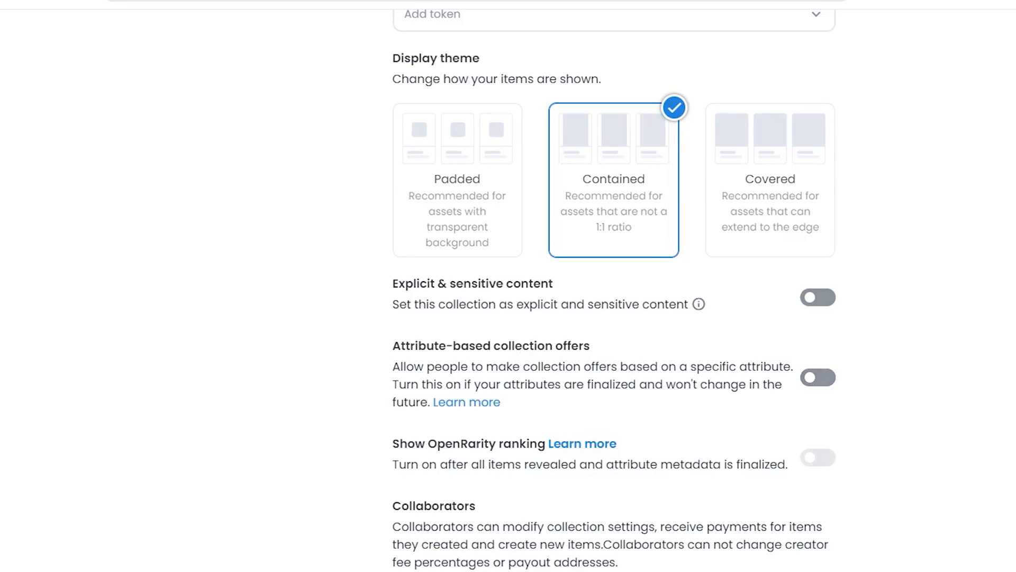
scroll("down", 3)
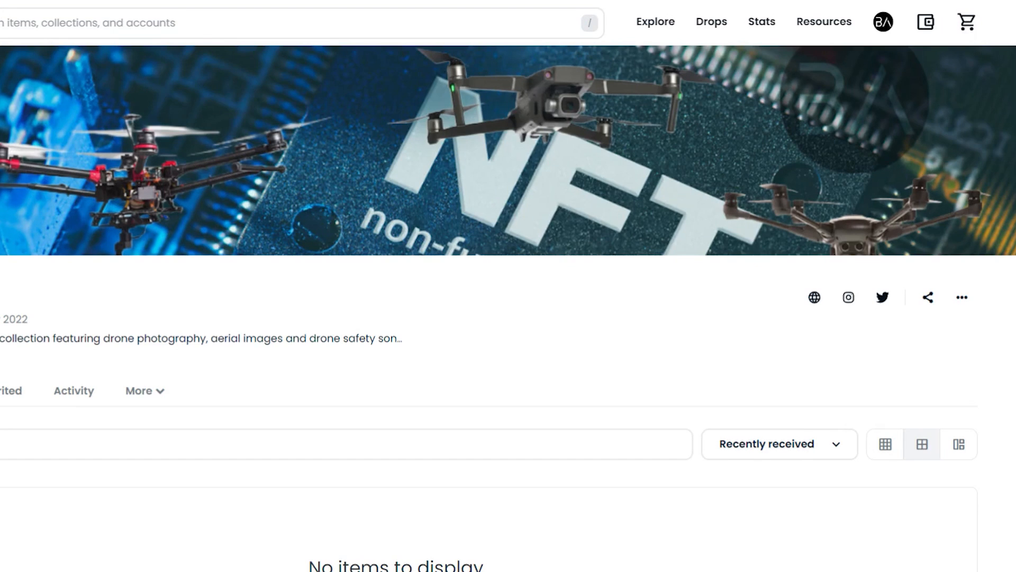
Start creating a new item from the account menu.
left_click(883, 22)
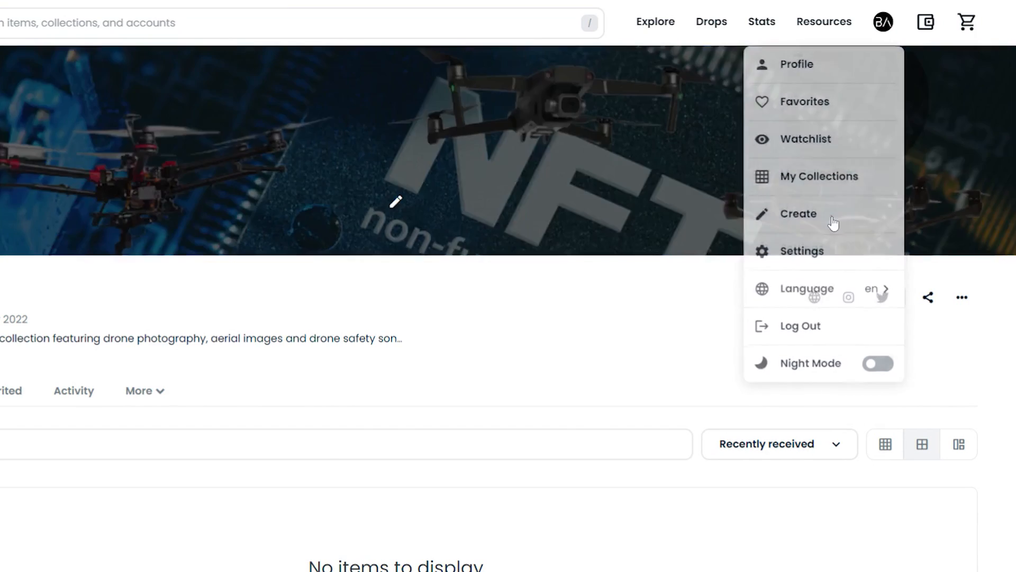
left_click(798, 213)
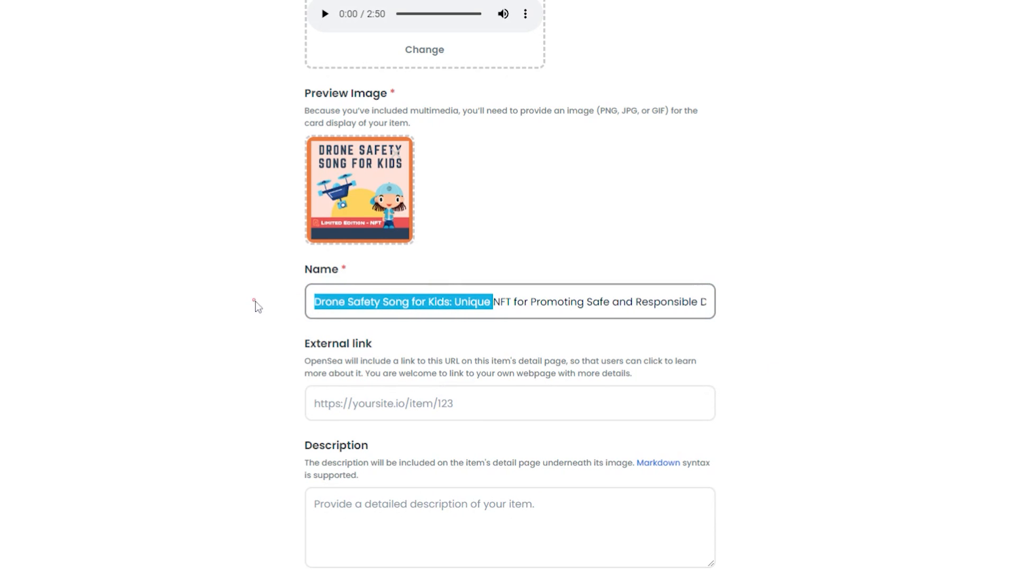
left_click(509, 403)
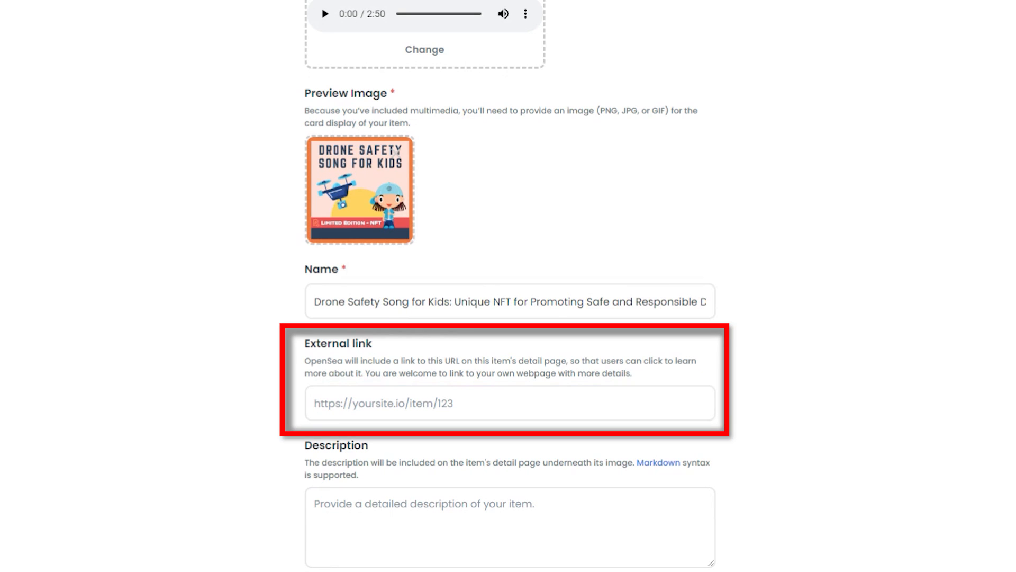
type("https://bendigoaerial.com.au/drone-safety-song/")
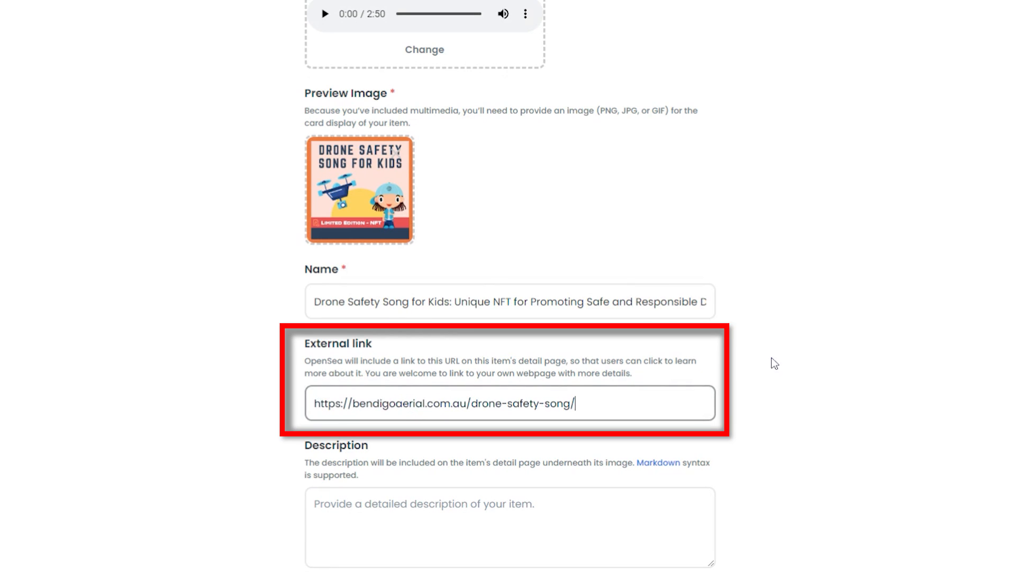
scroll("down", 3)
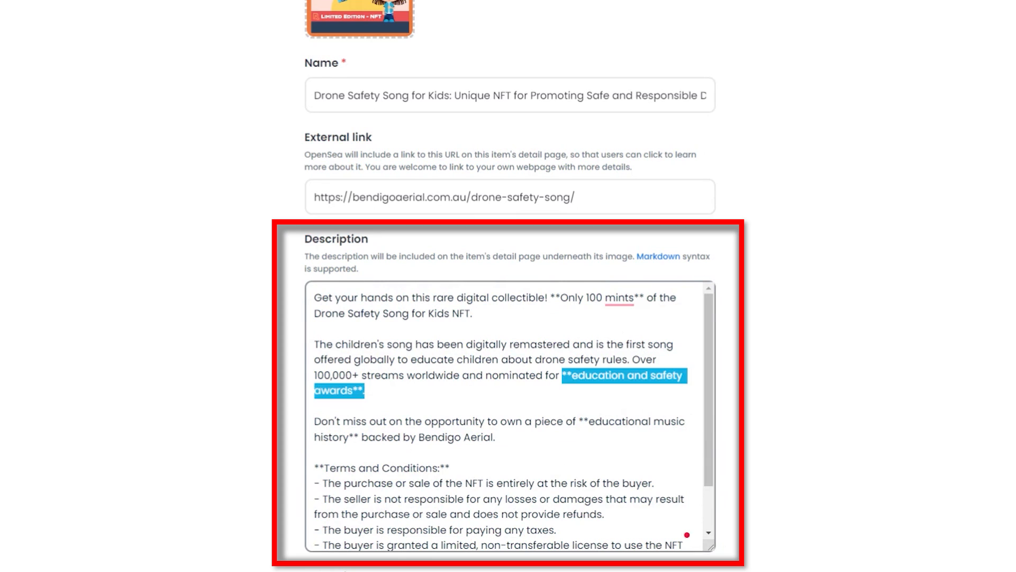
scroll("down", 3)
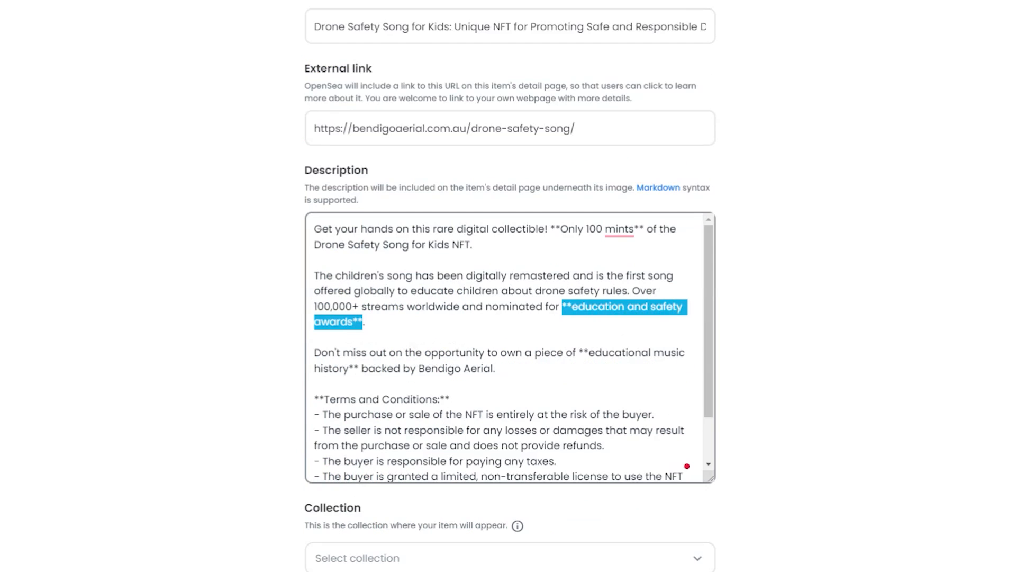
scroll("down", 3)
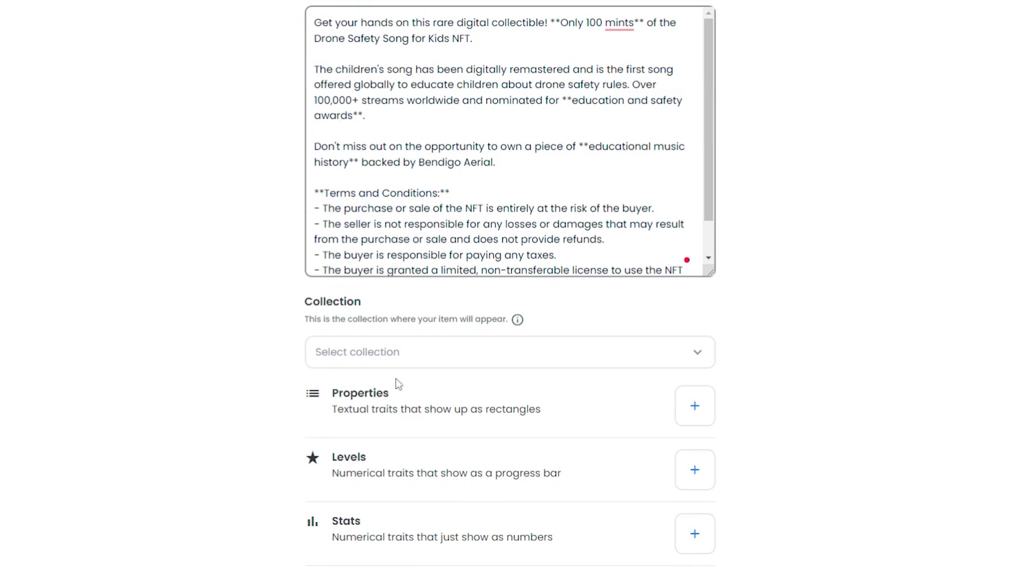
Put the item in the Drone Safety Song for Kids collection and begin adding properties.
left_click(509, 352)
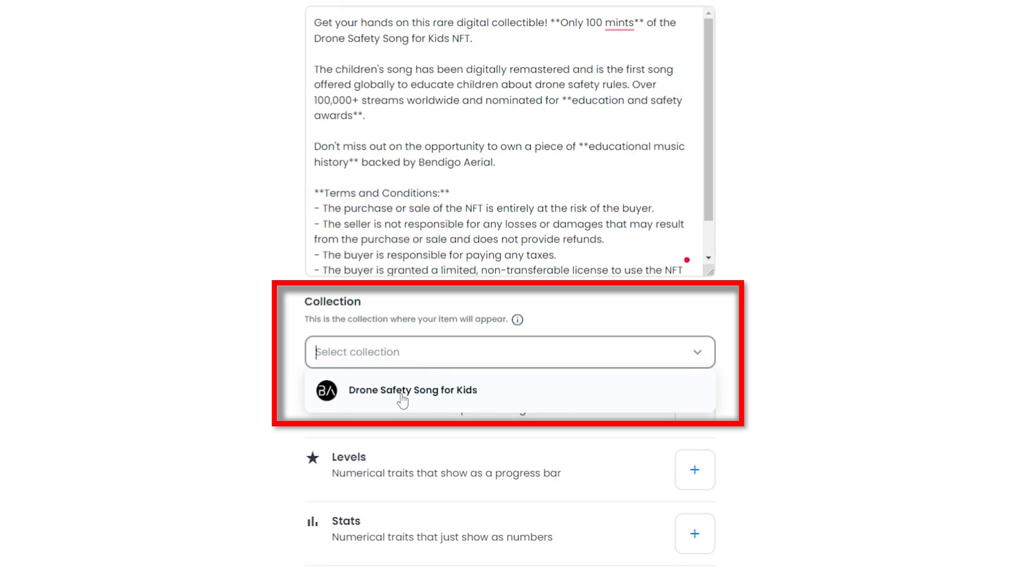
left_click(411, 389)
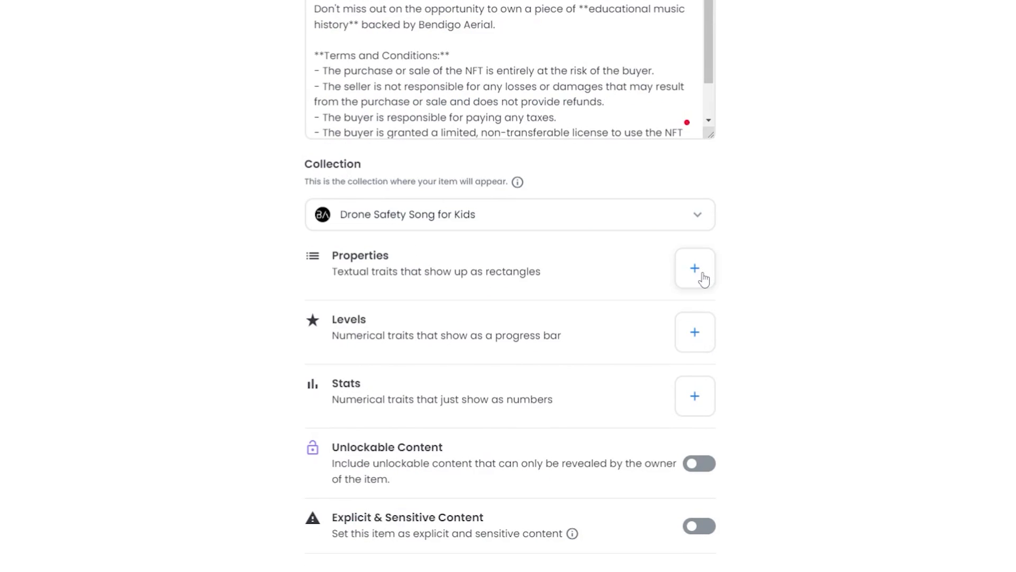
left_click(694, 267)
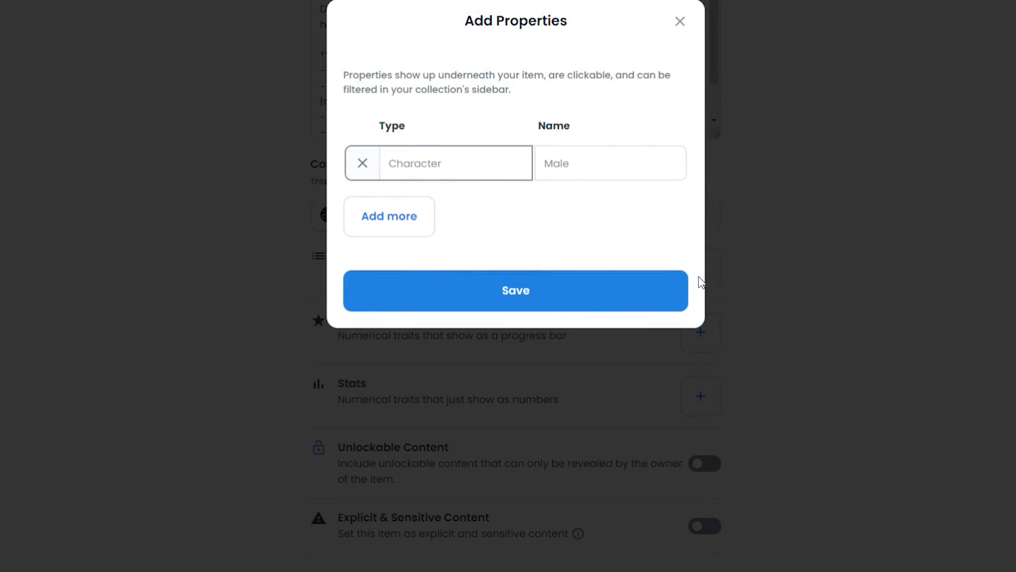
mouse_move(701, 281)
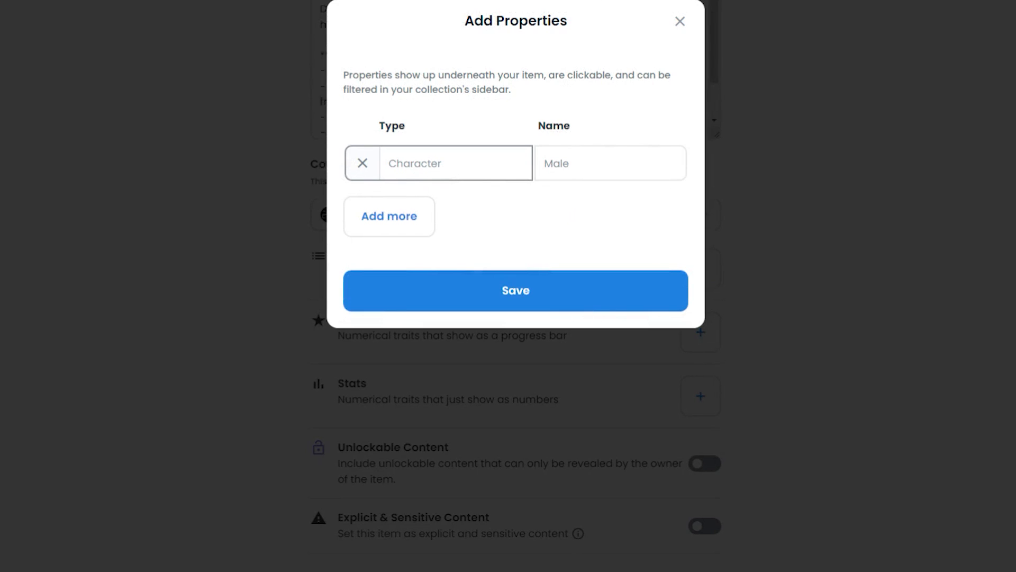
mouse_move(513, 136)
type("Audio")
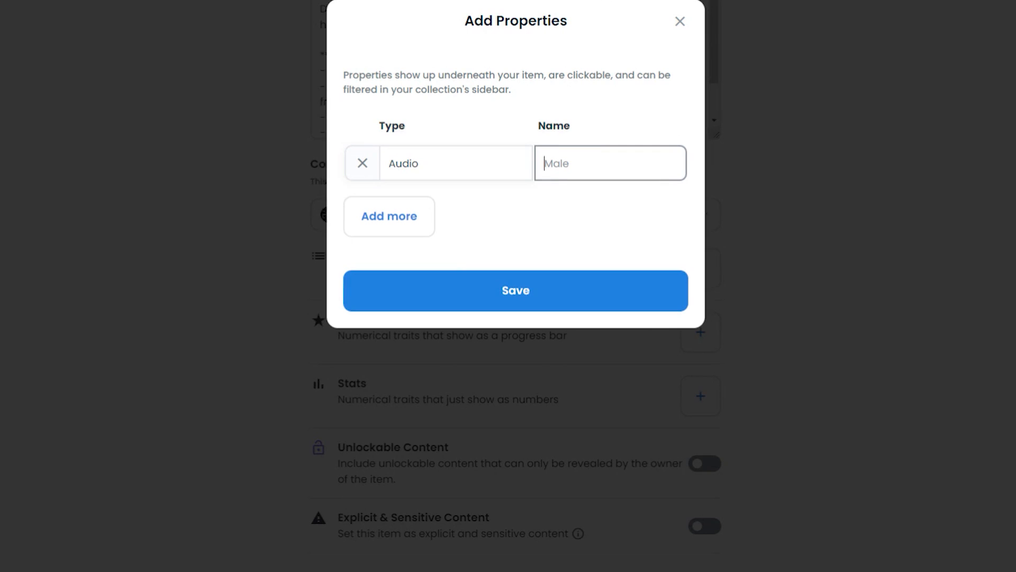
Save four properties: Audio MP3, Genre Pop, Bit Rate 263 kbps - 16 bit, Length 00:02:50.
type("MP3")
type("Genre")
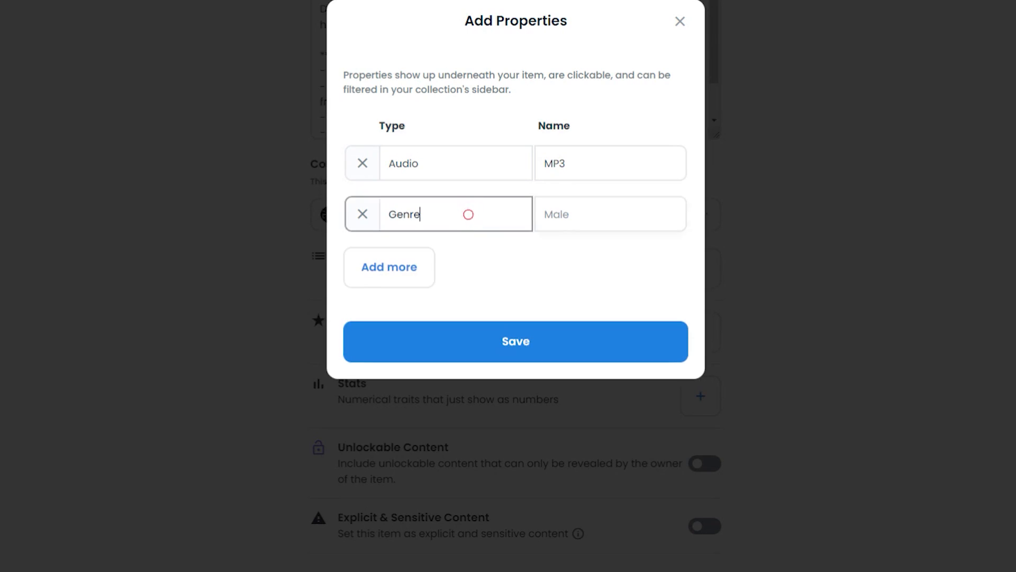
type("POP")
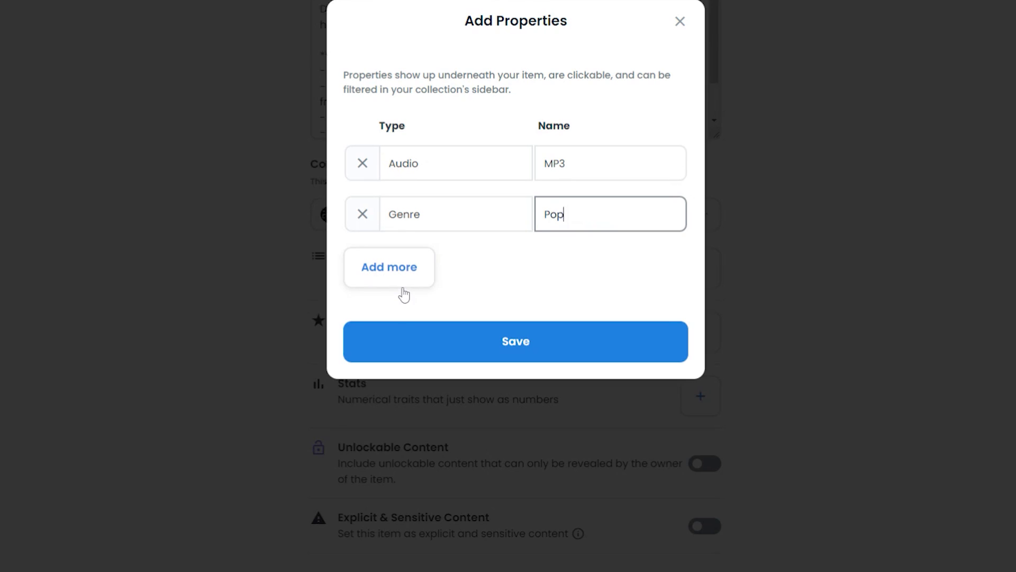
left_click(388, 267)
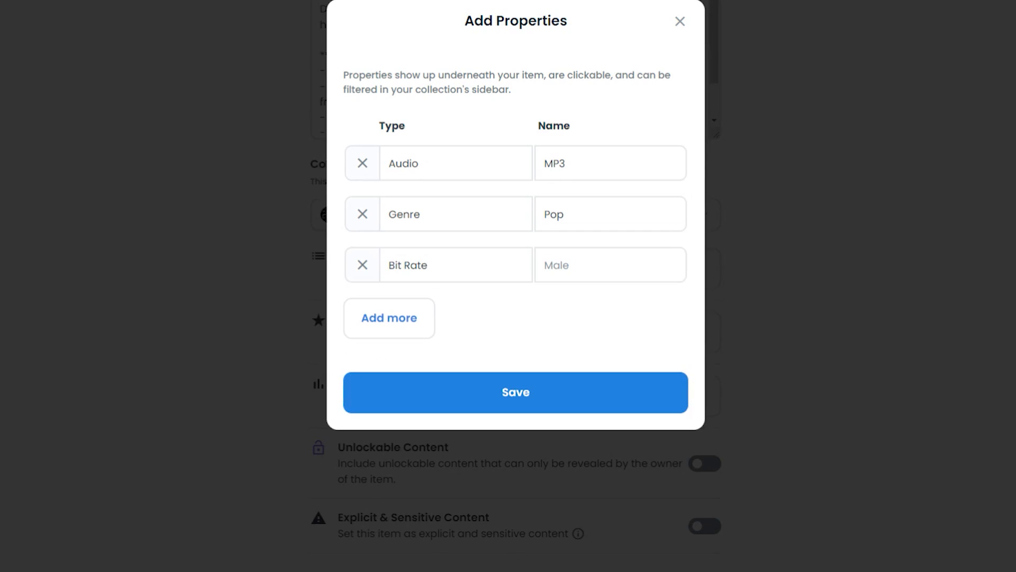
left_click(610, 264)
type("263 kbps - 16 bit")
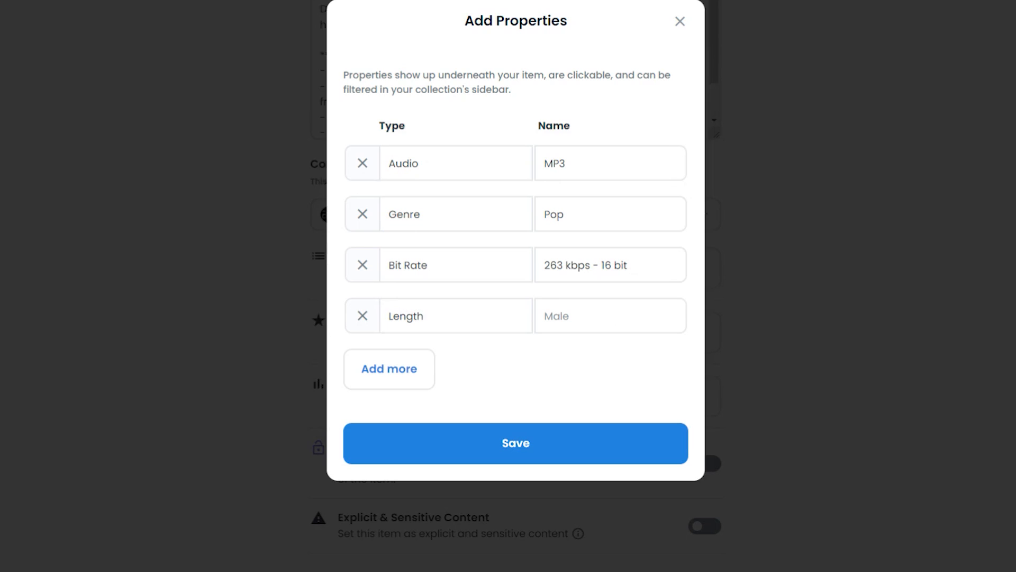
type("00:02:50")
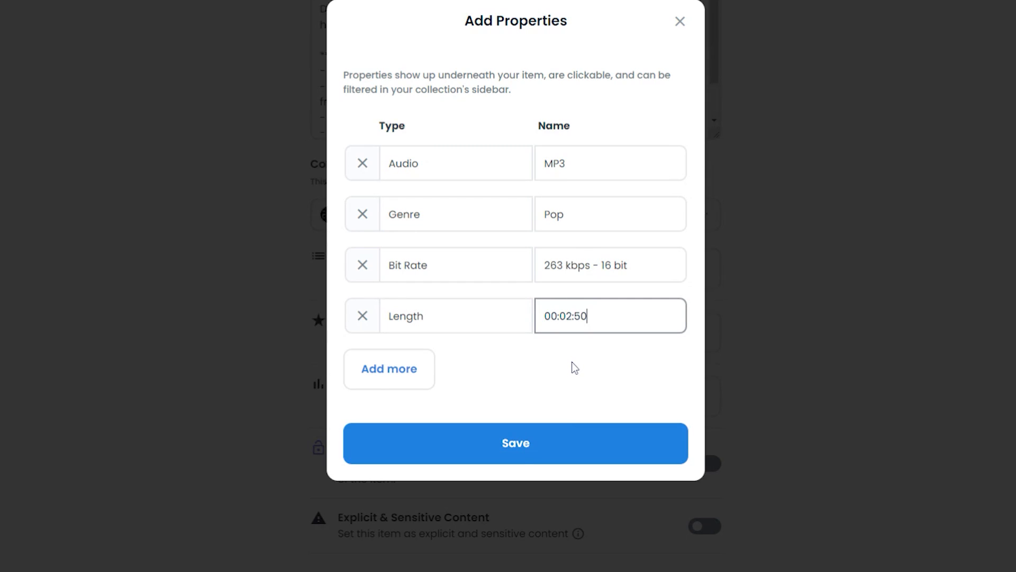
left_click(516, 442)
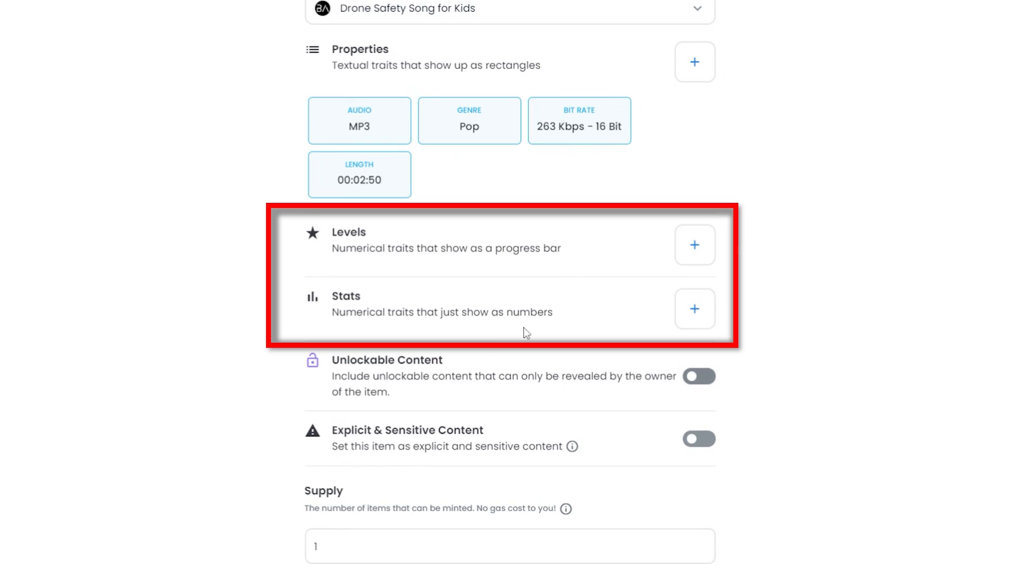
Leave unlockable content off and change the supply from 1 to 100.
left_click(699, 376)
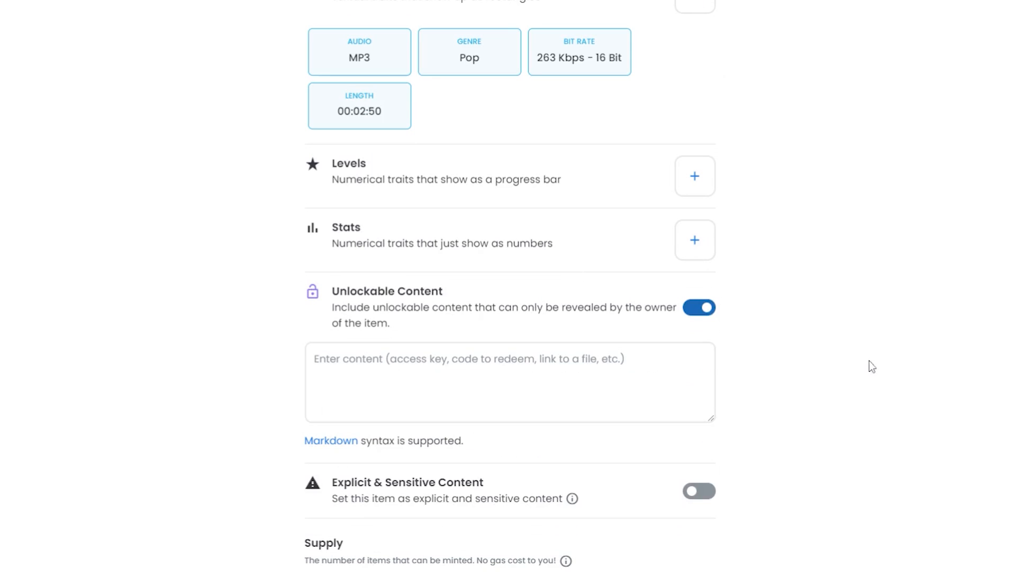
mouse_move(702, 322)
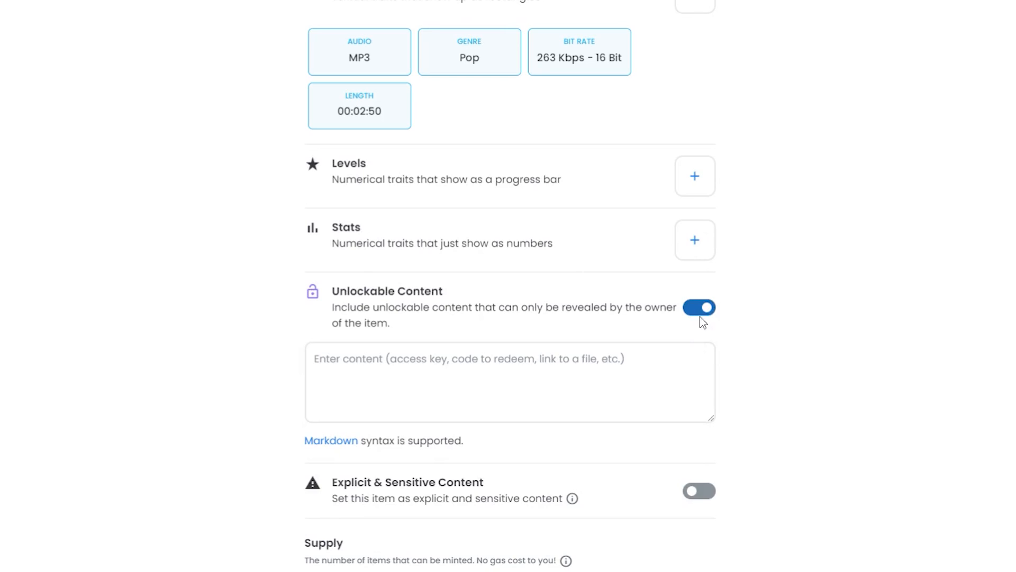
left_click(699, 307)
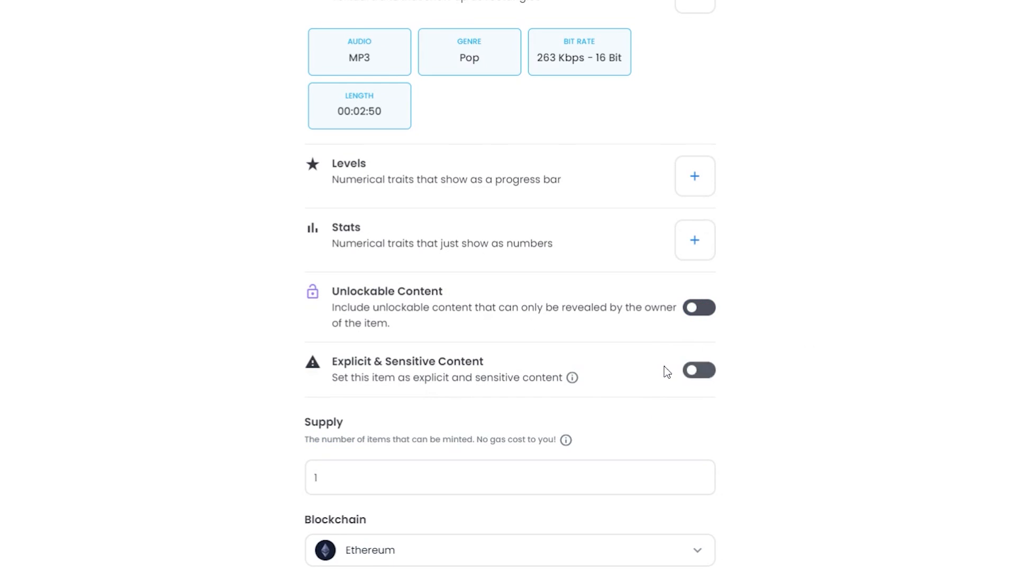
scroll("down", 3)
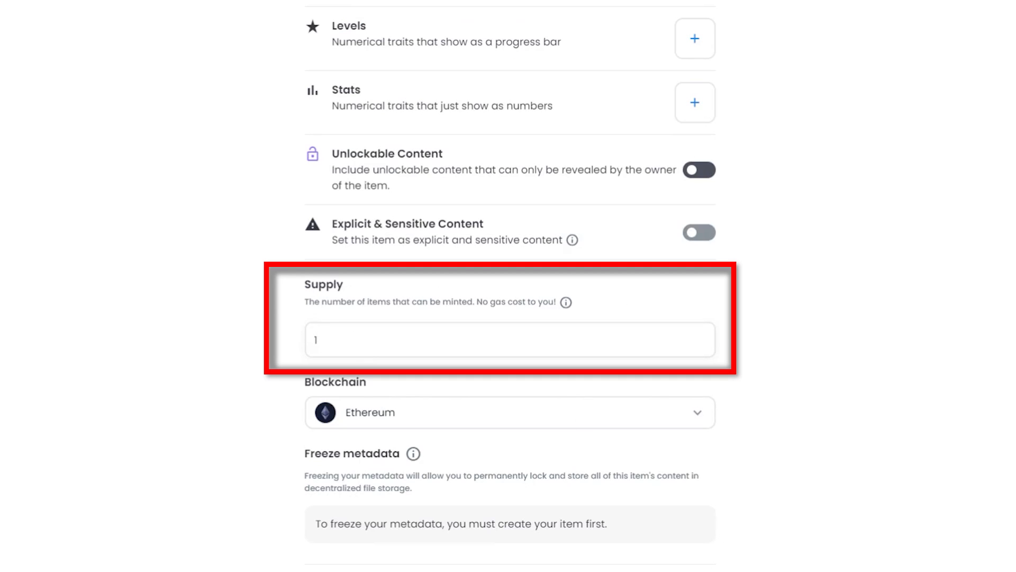
left_click(509, 339)
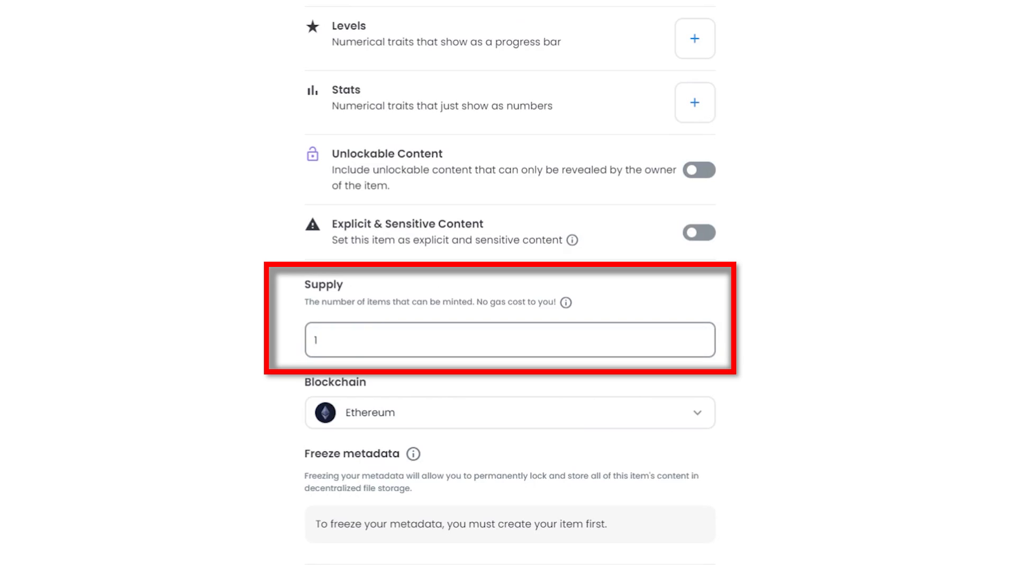
type("00")
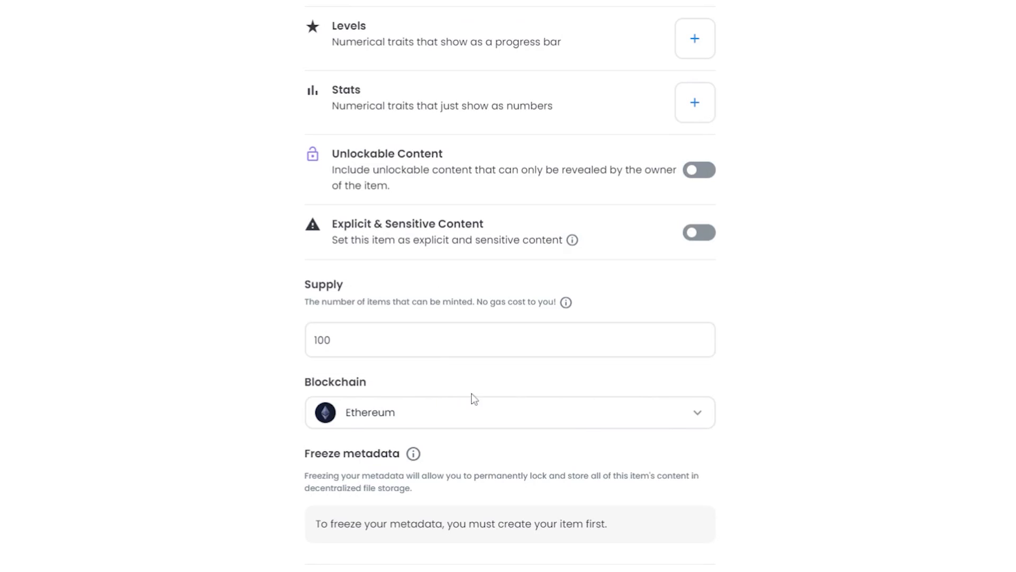
scroll("down", 3)
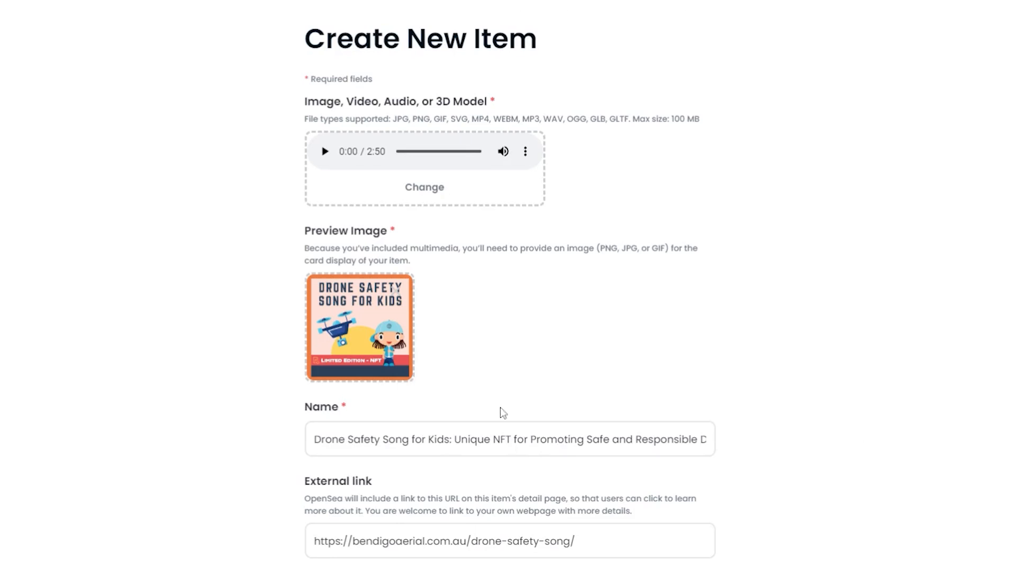
Create the Drone Safety Song for Kids NFT item.
scroll("down", 3)
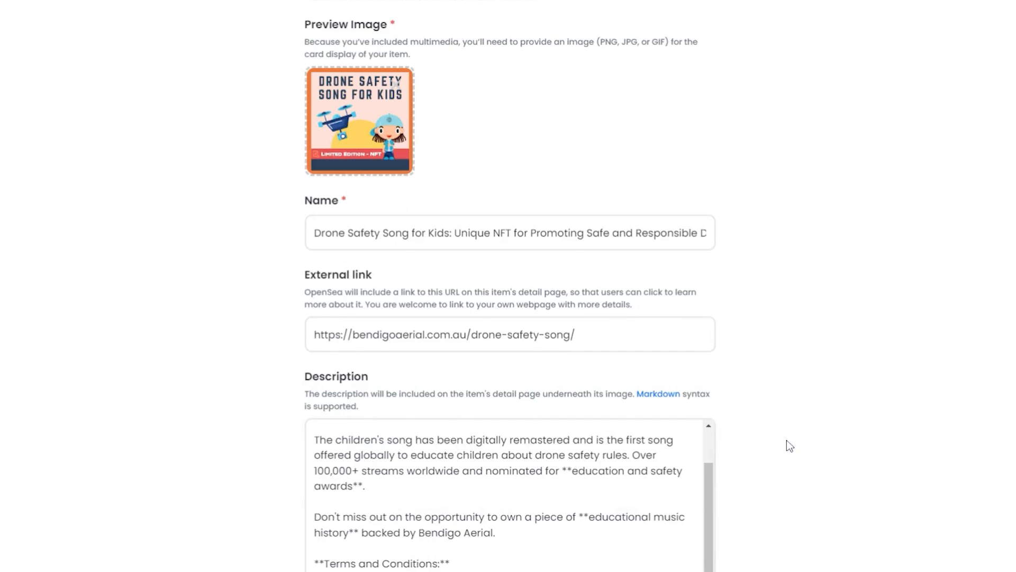
scroll("down", 3)
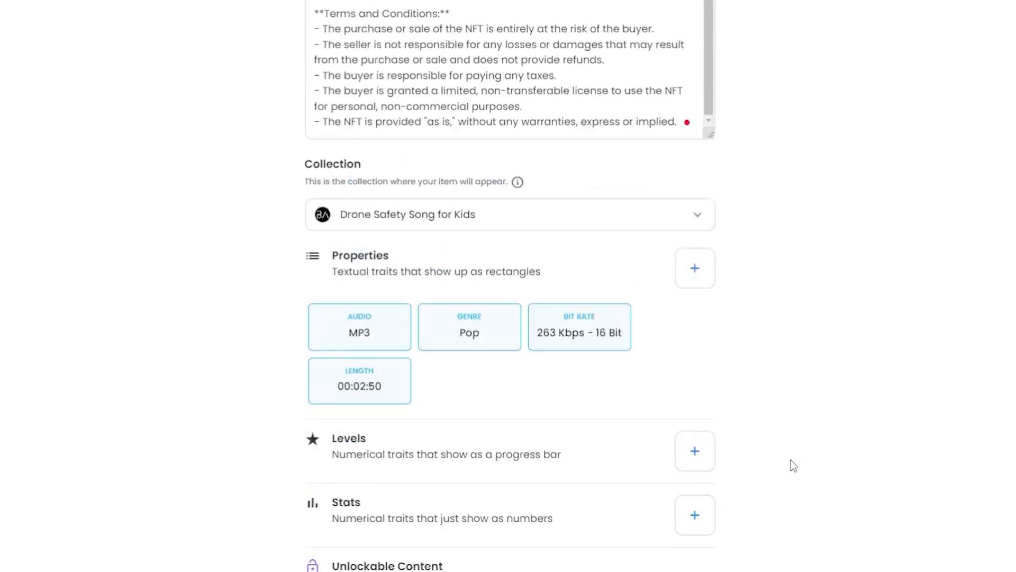
left_click(347, 518)
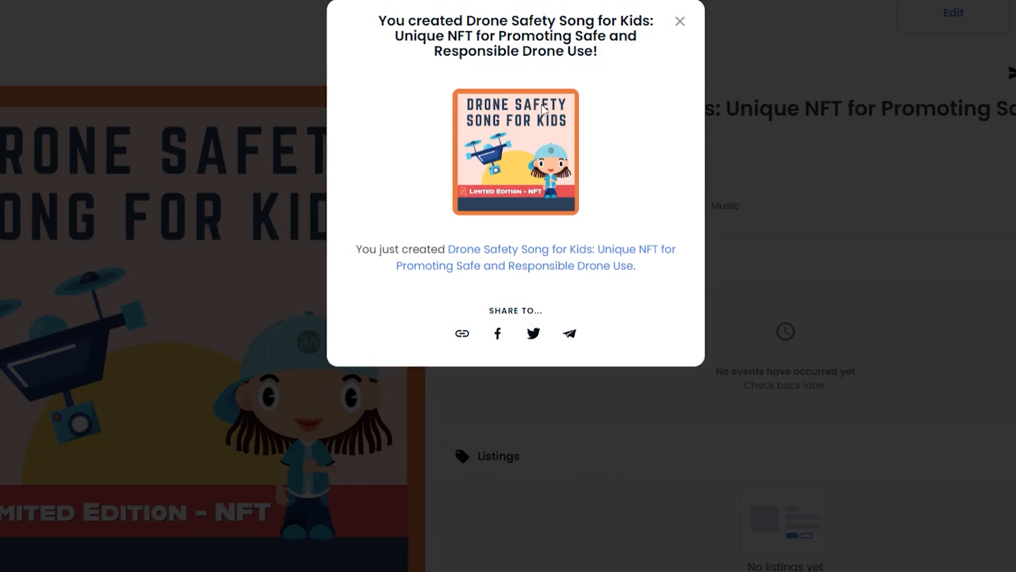
Dismiss the creation confirmation and view the new x100 item among collected items.
left_click(680, 21)
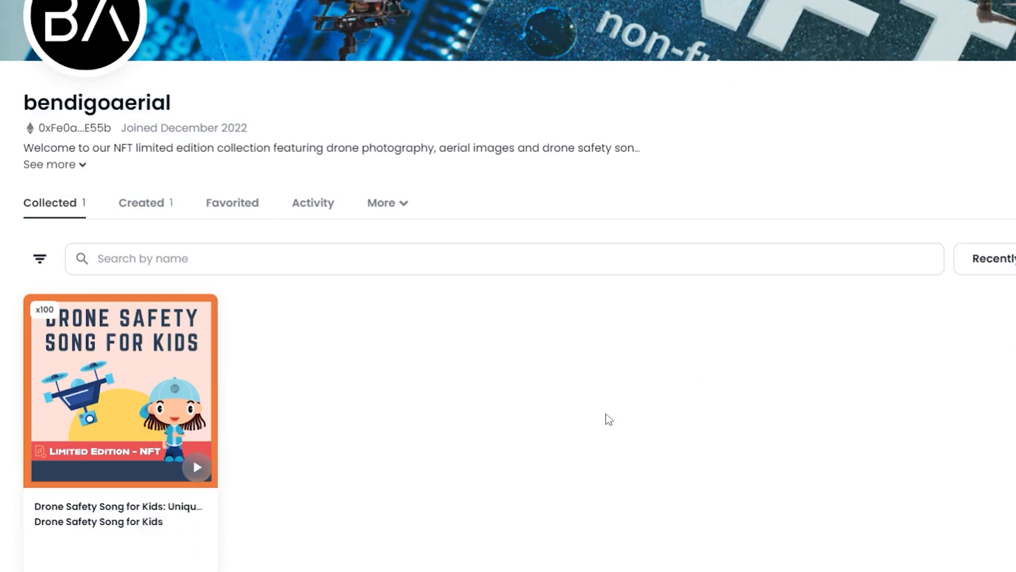
scroll("down", 3)
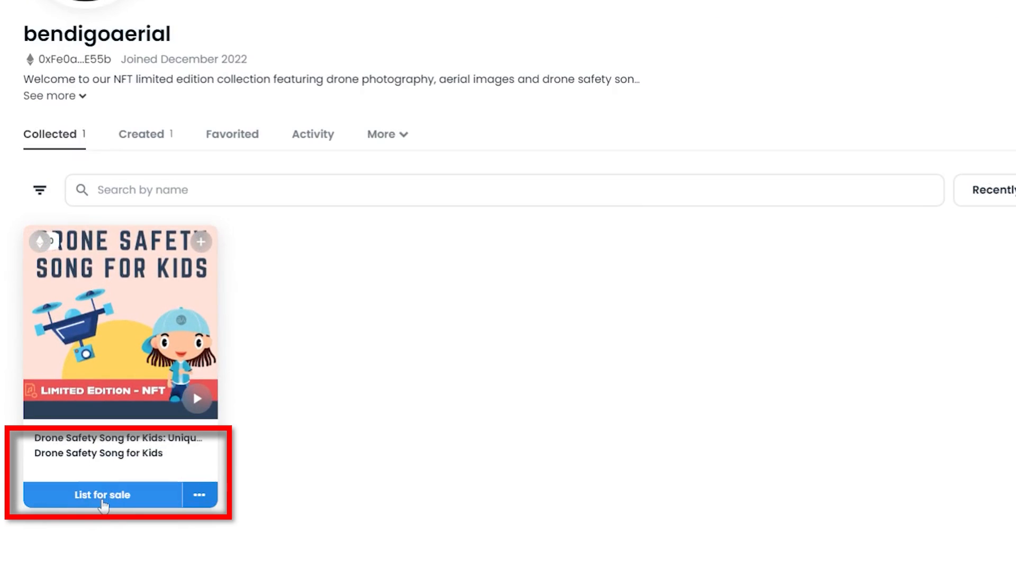
Start a listing for 100 copies at 0.09 ETH each.
left_click(102, 495)
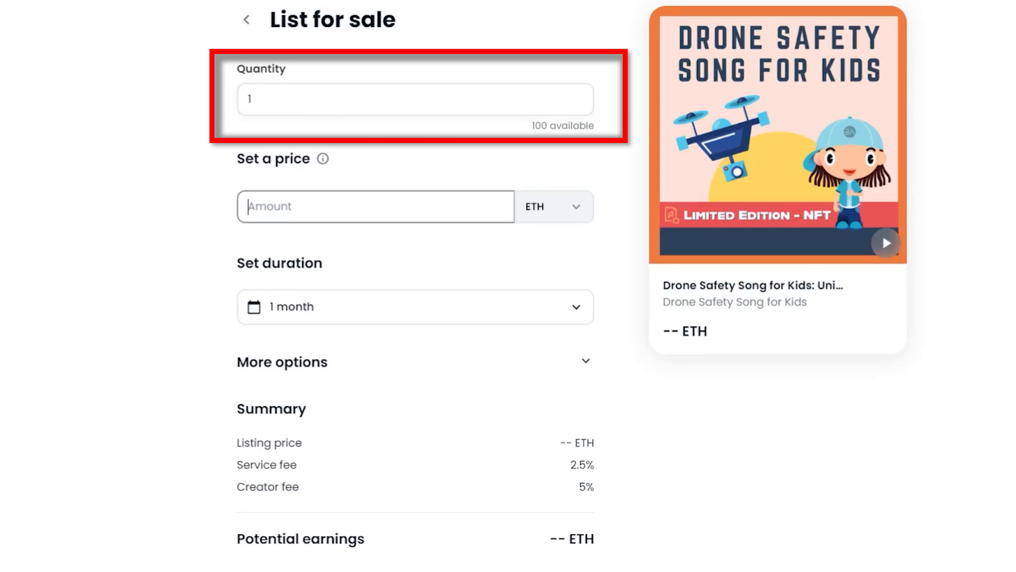
left_click(414, 99)
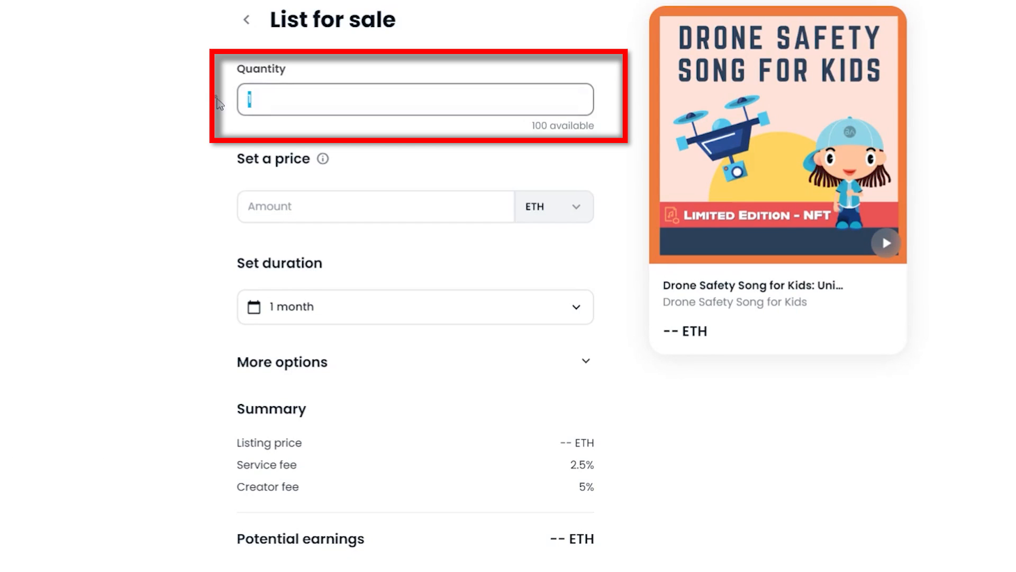
type("100")
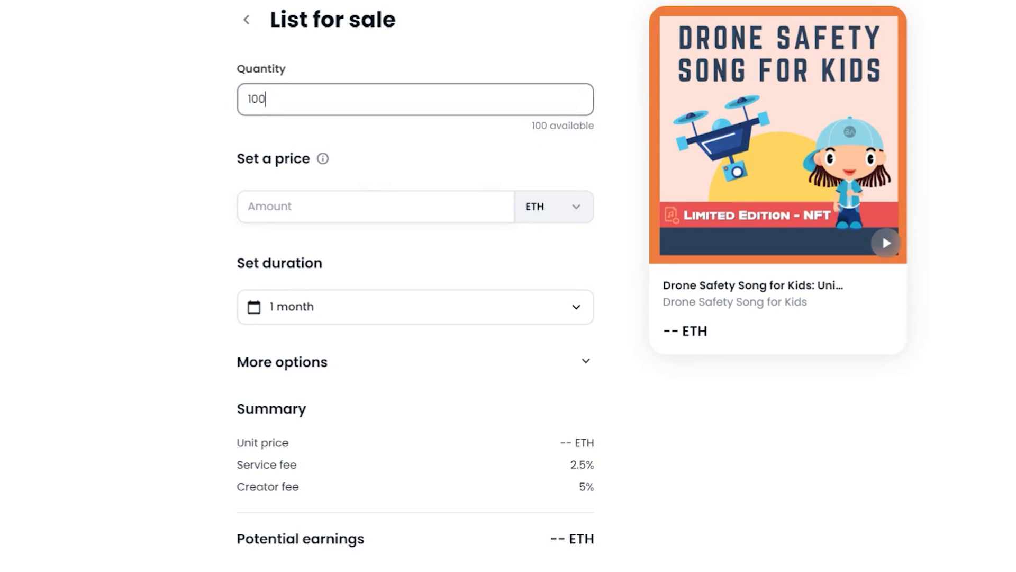
mouse_move(323, 158)
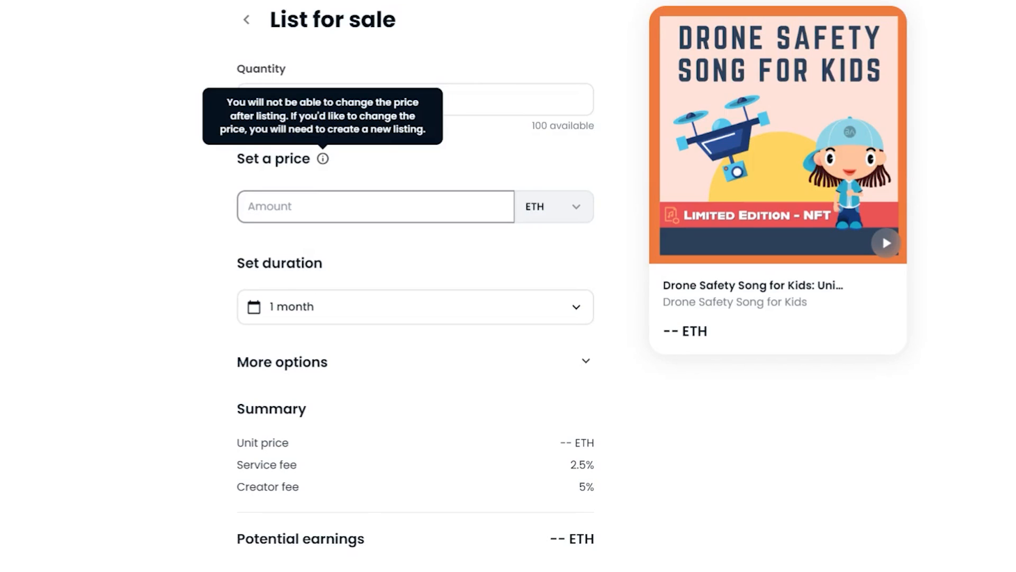
left_click(375, 206)
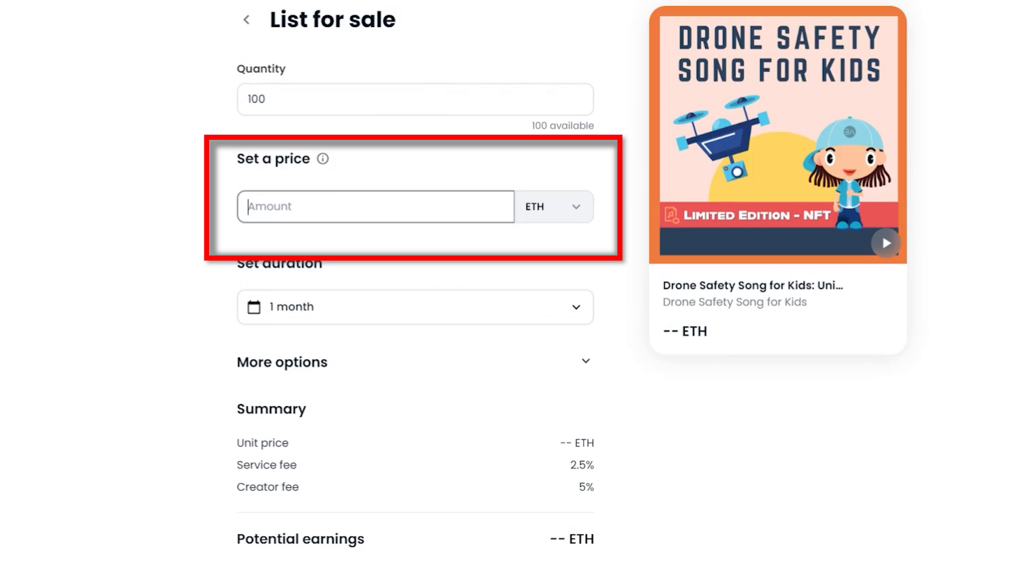
type("0.09")
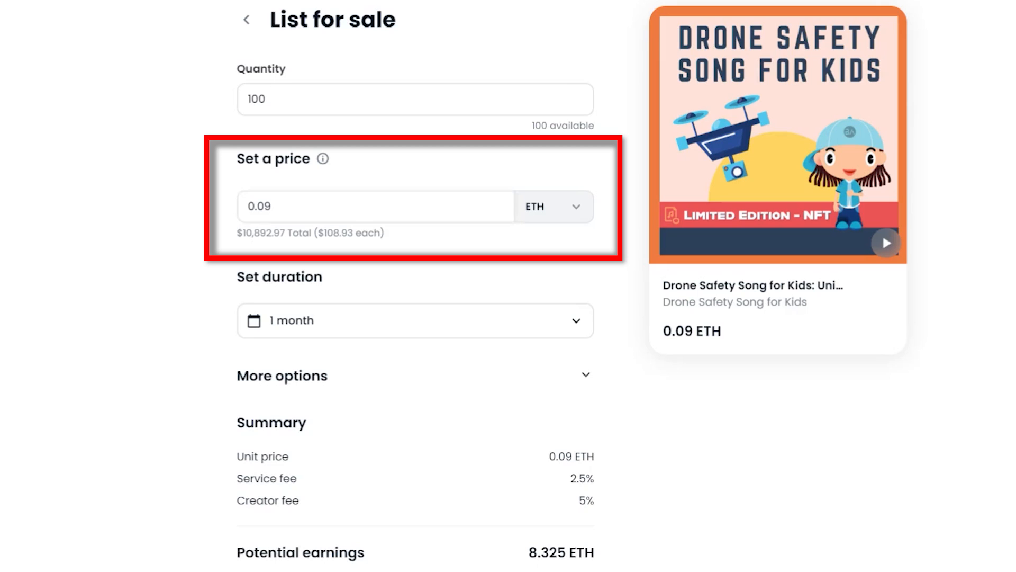
double_click(336, 232)
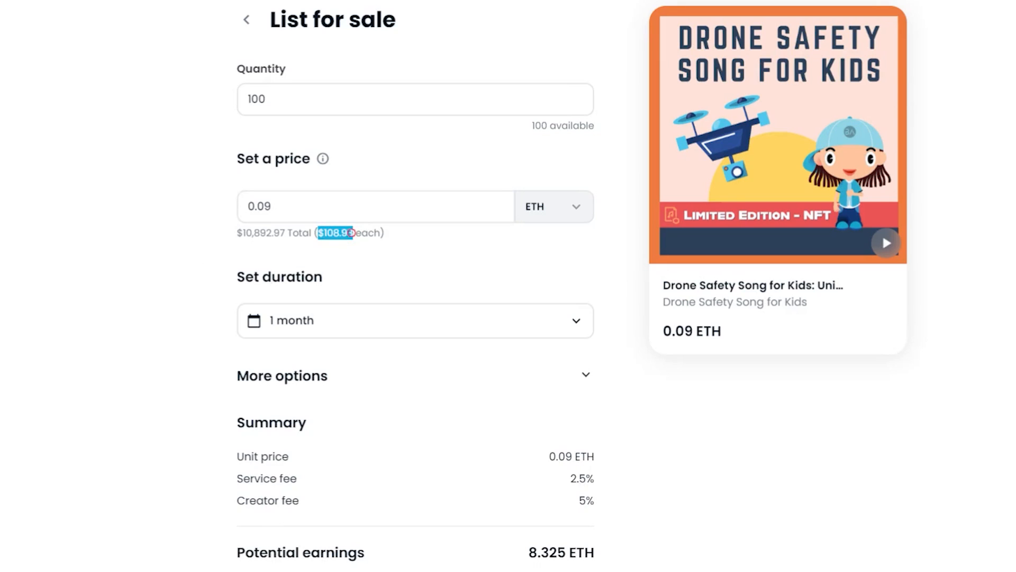
scroll("down", 3)
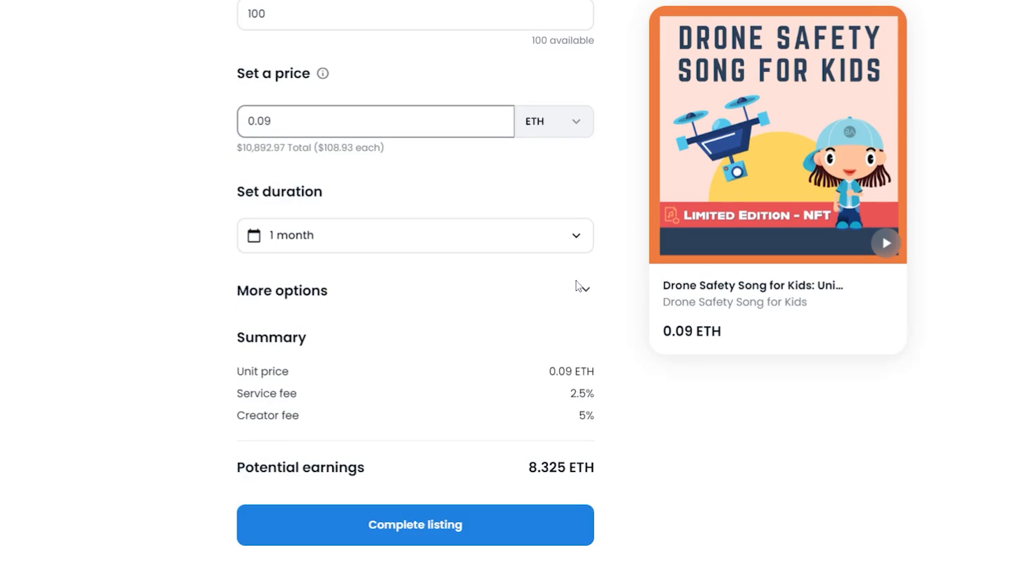
Set the listing duration to 6 months.
left_click(414, 235)
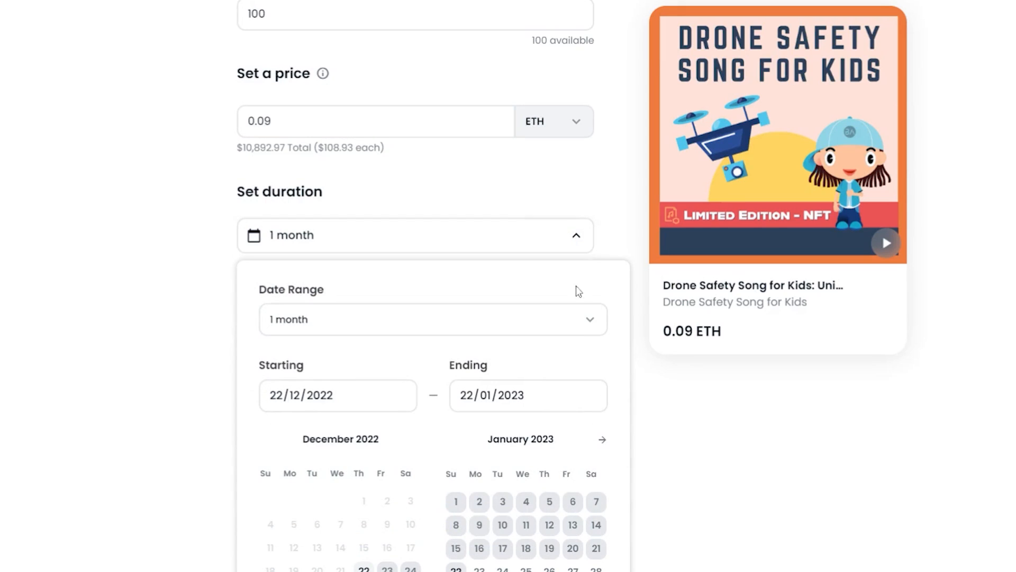
left_click(431, 319)
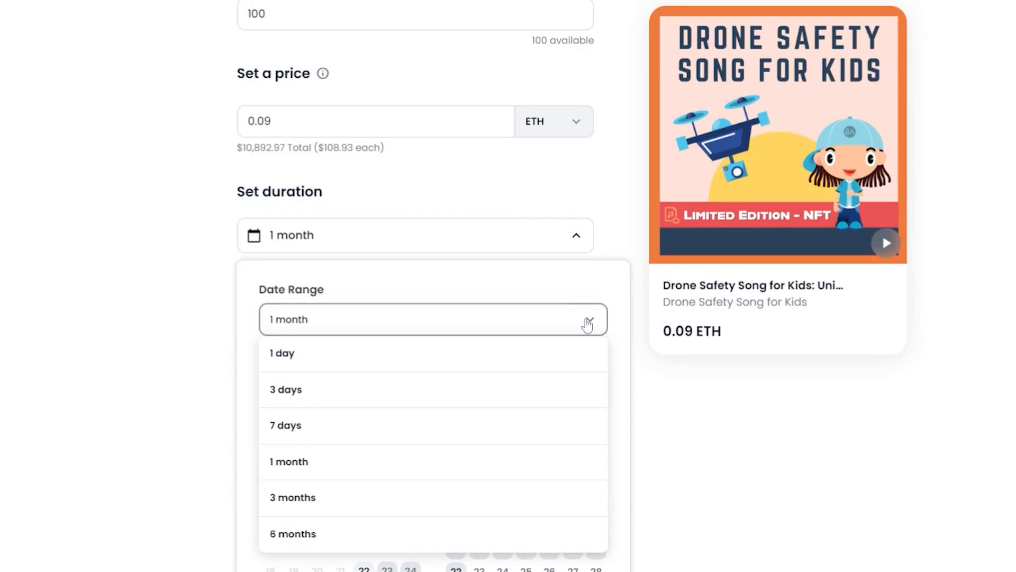
left_click(292, 534)
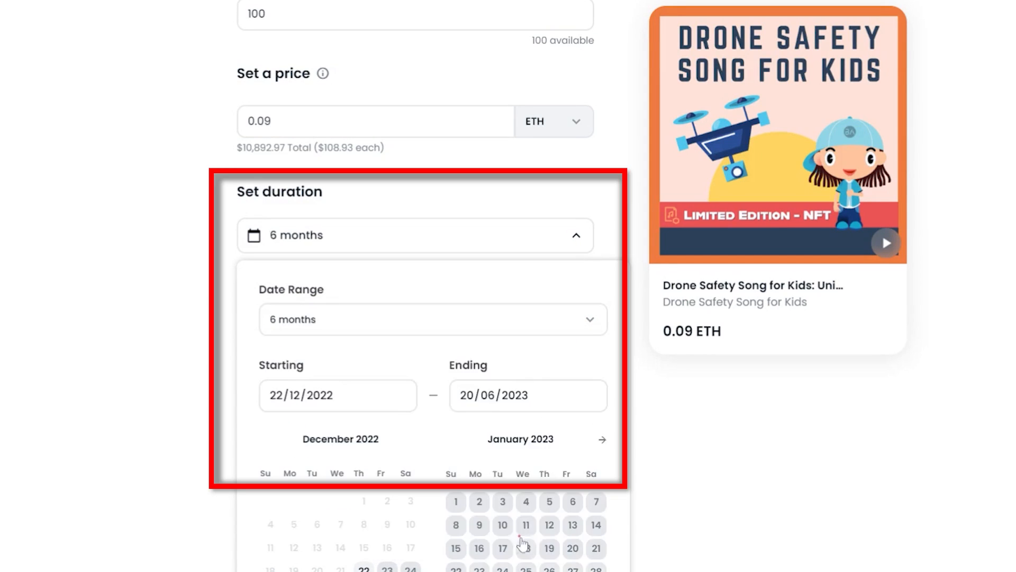
left_click(575, 235)
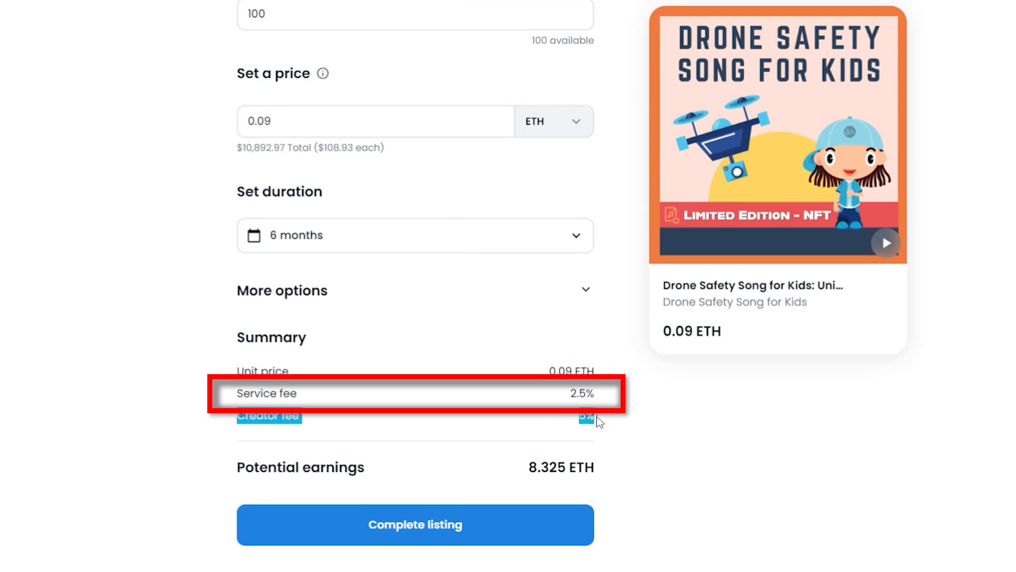
mouse_move(584, 449)
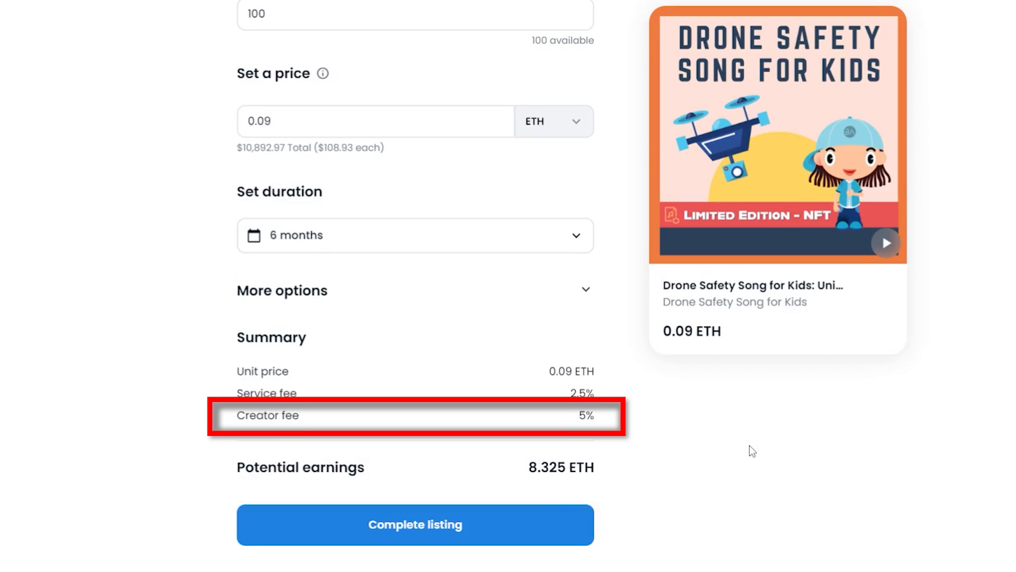
mouse_move(512, 524)
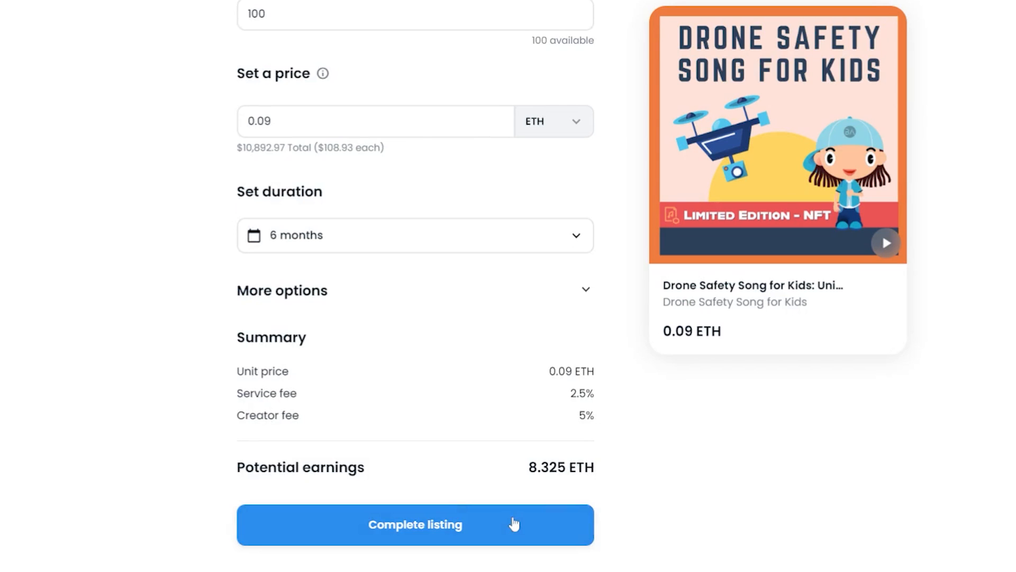
Submit the listing, confirm it in the wallet and dismiss the 'Your item has been listed!' message.
left_click(414, 524)
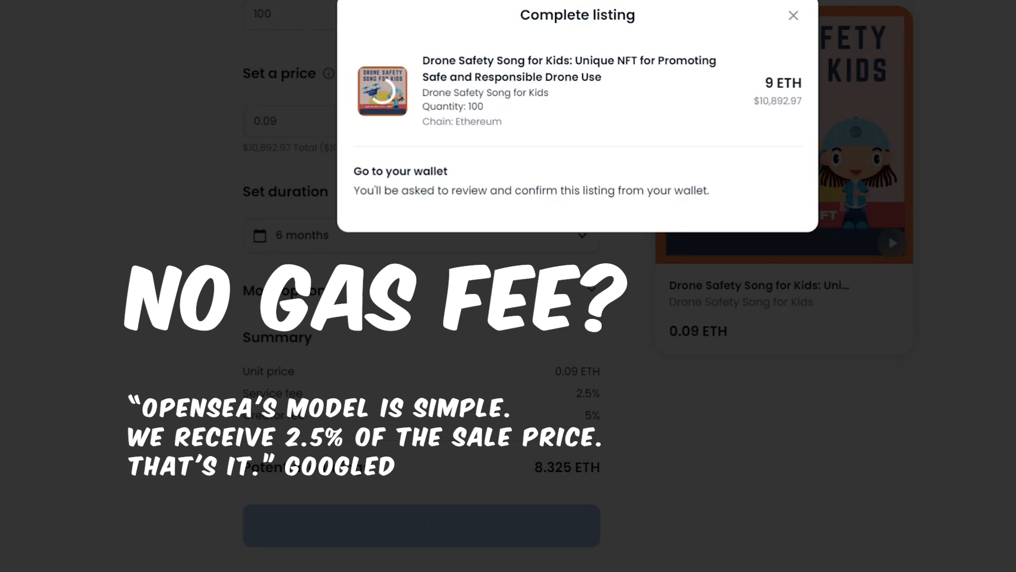
left_click(420, 525)
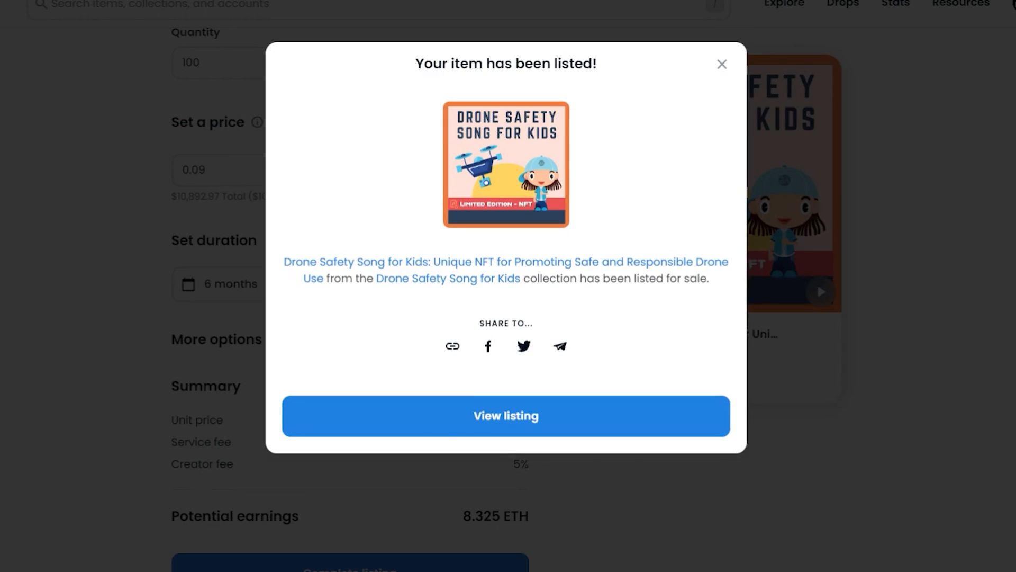
left_click(721, 65)
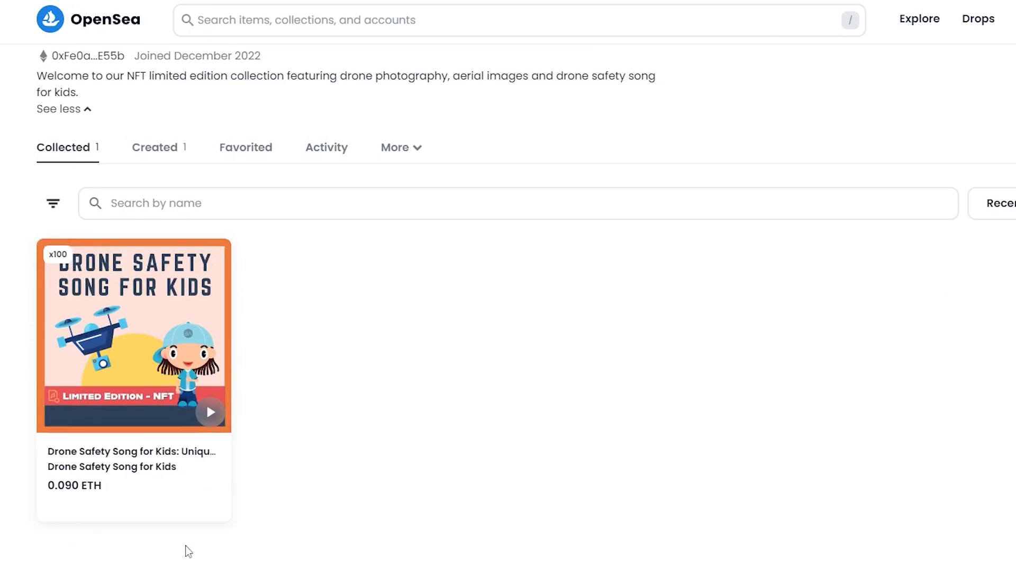
mouse_move(114, 470)
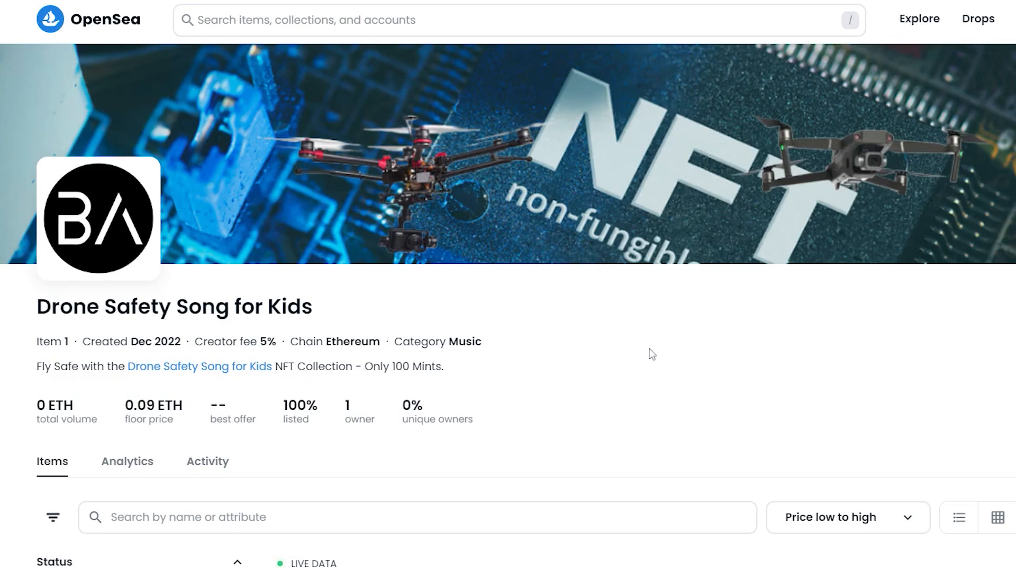
Scroll the collection page toward the song NFT to reach its 0.09 ETH item listing.
scroll("down", 3)
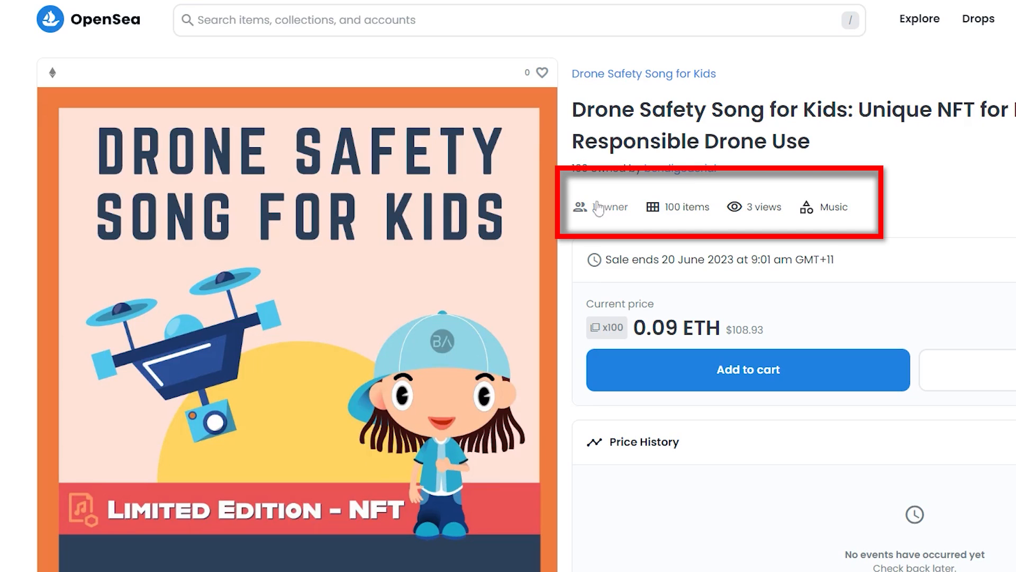
double_click(688, 206)
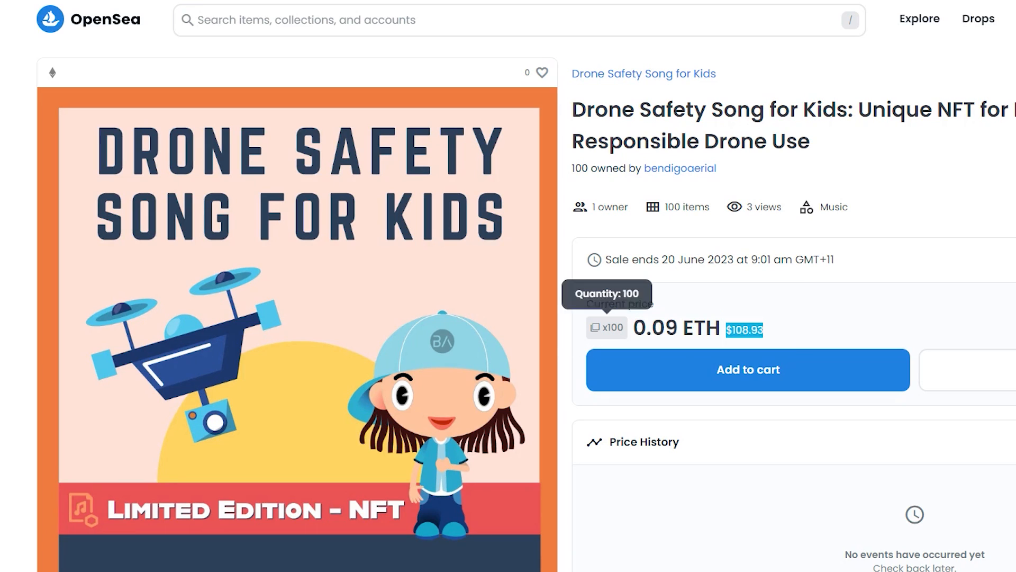
scroll("down", 3)
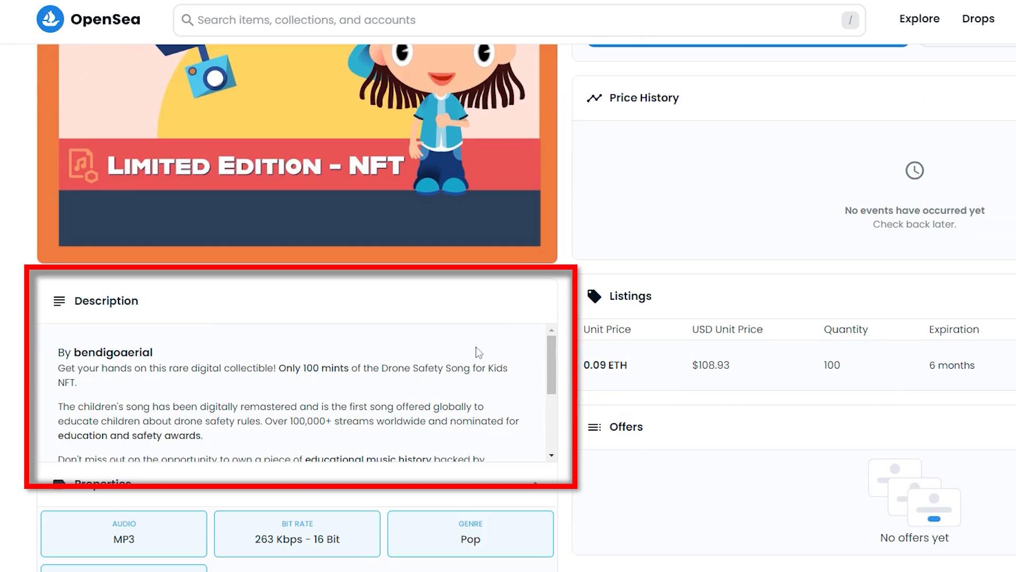
scroll("down", 3)
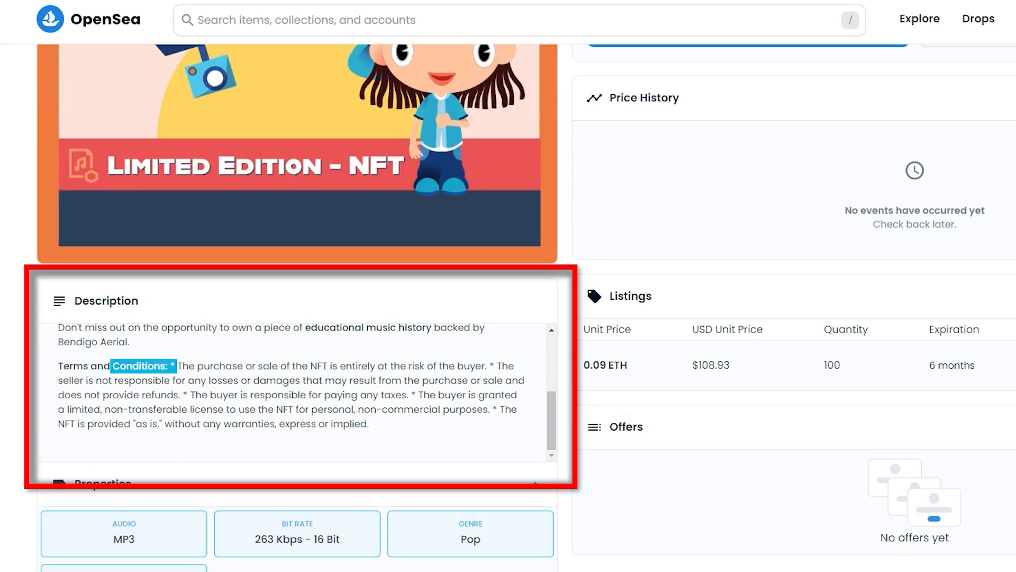
left_click_drag(177, 365, 318, 409)
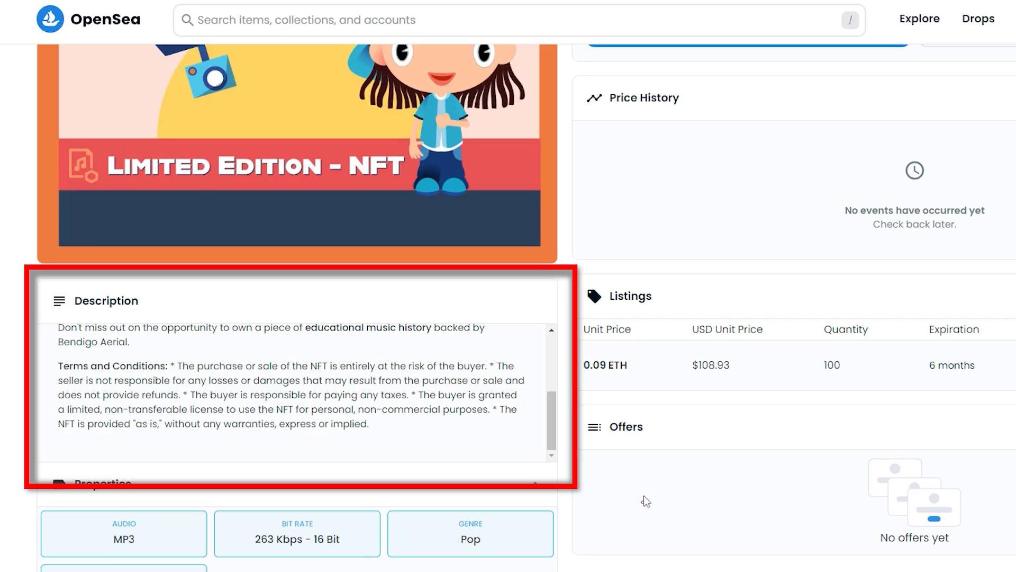
scroll("down", 3)
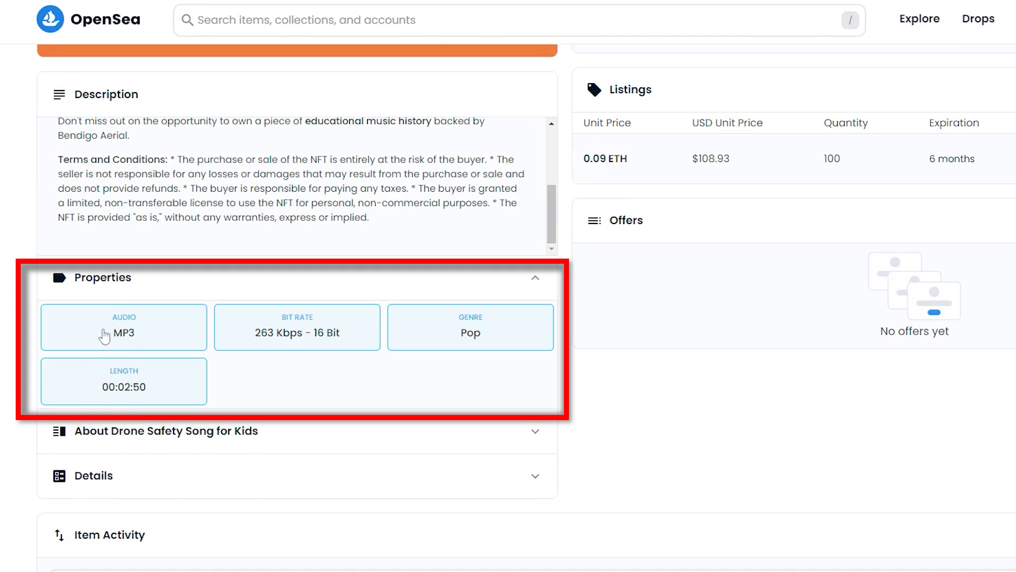
Expand 'About Drone Safety Song for Kids' and scroll to the Details showing ERC-1155 on Ethereum with 5% creator fee.
left_click(166, 431)
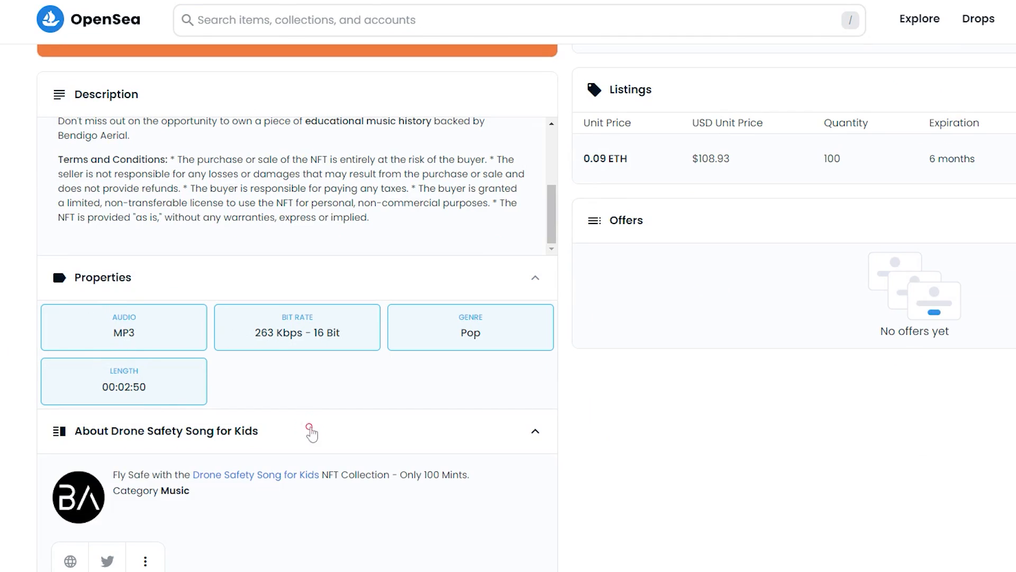
scroll("down", 3)
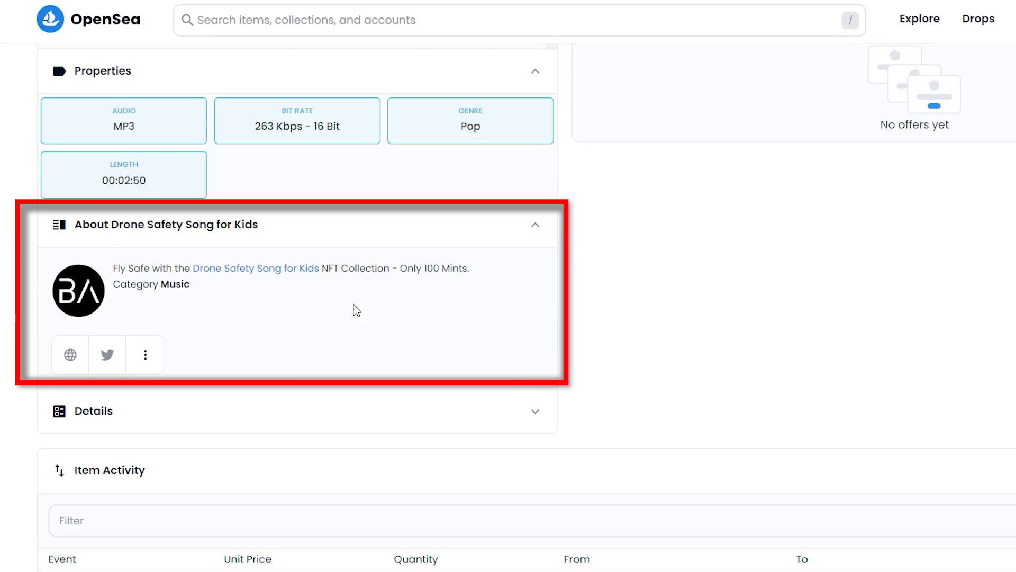
mouse_move(306, 293)
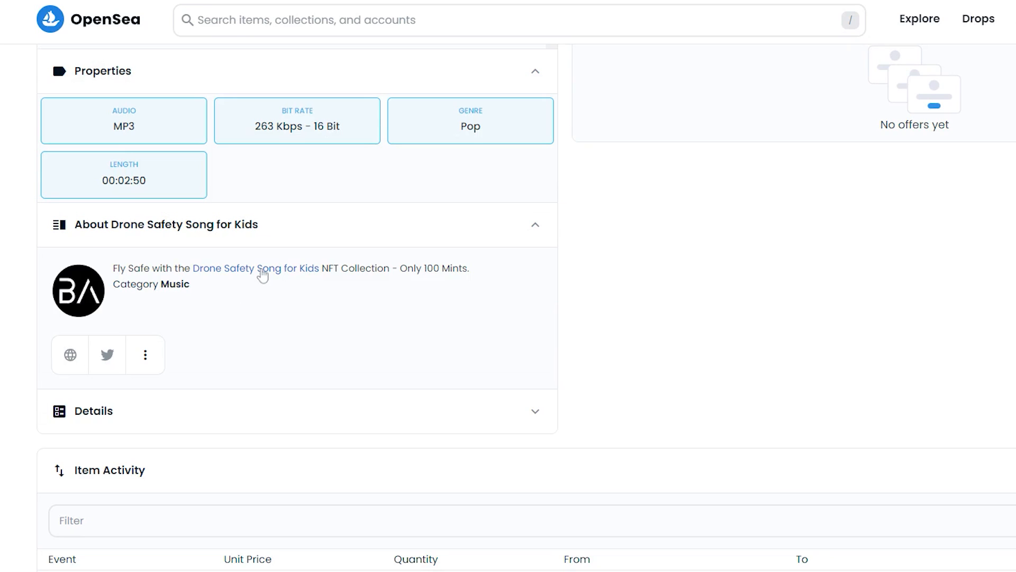
scroll("down", 3)
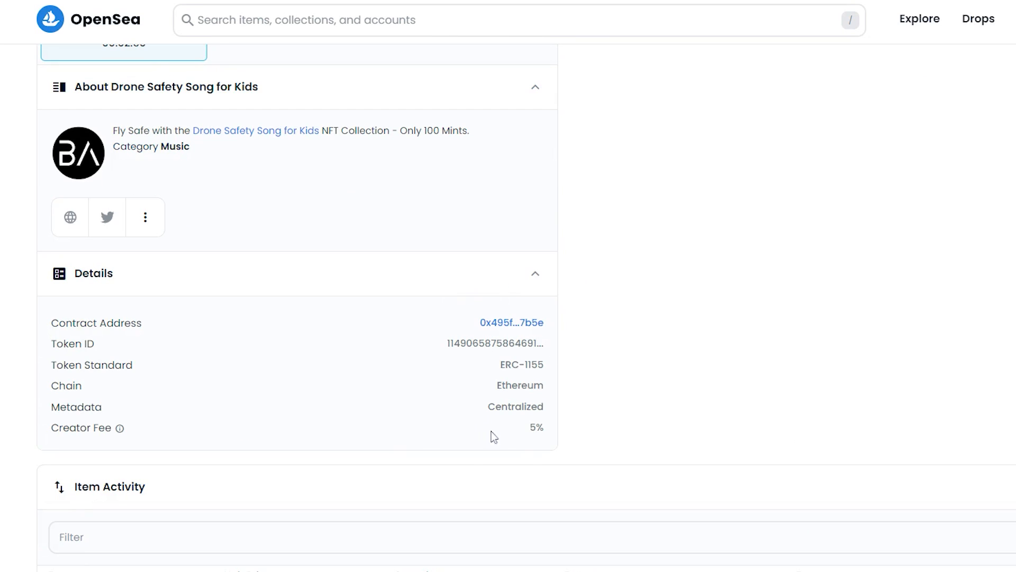
mouse_move(669, 375)
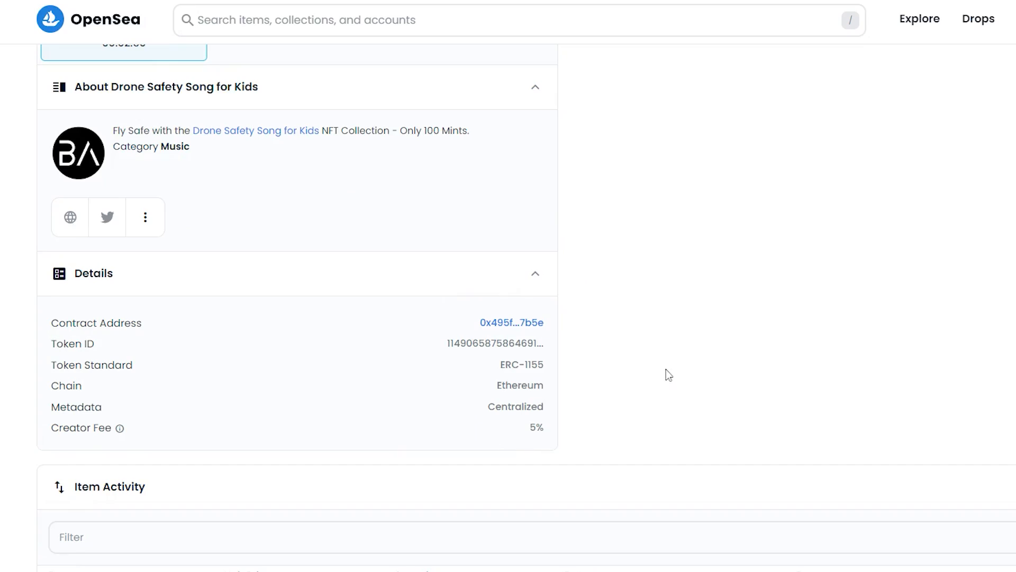